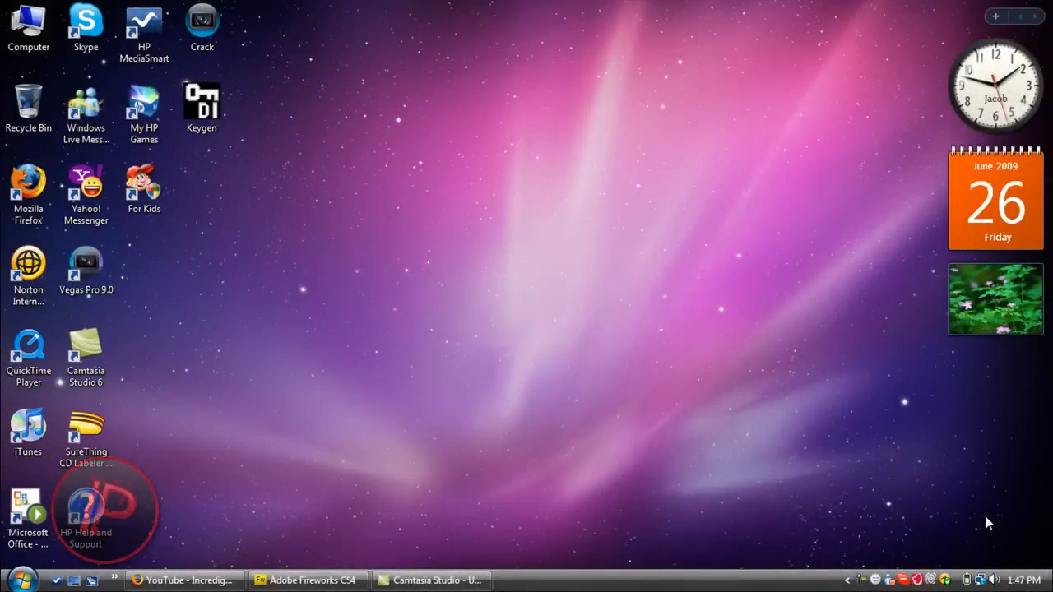
pyautogui.moveTo(580, 300)
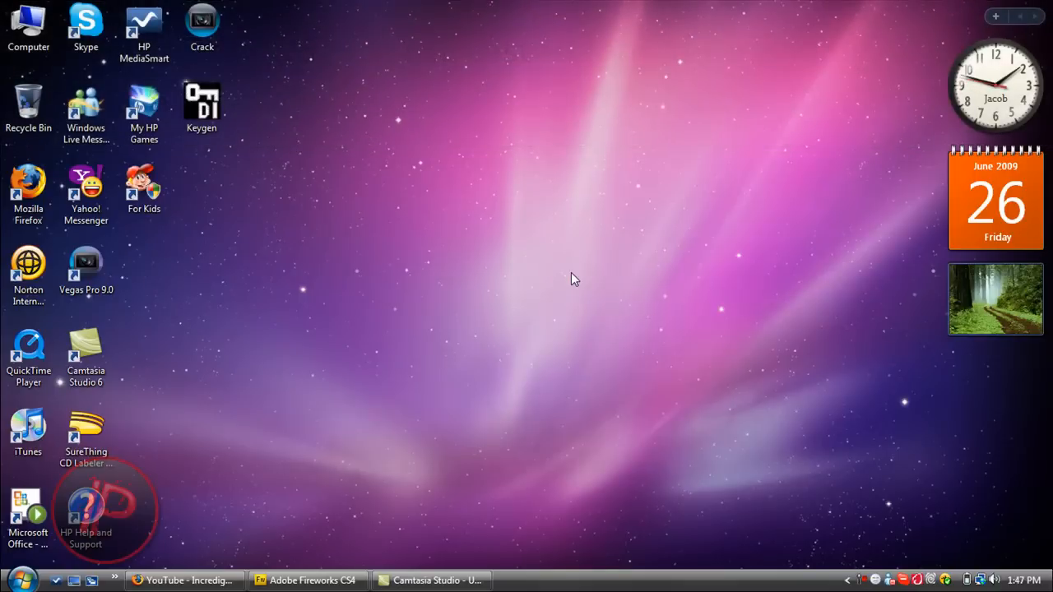
pyautogui.moveTo(474, 332)
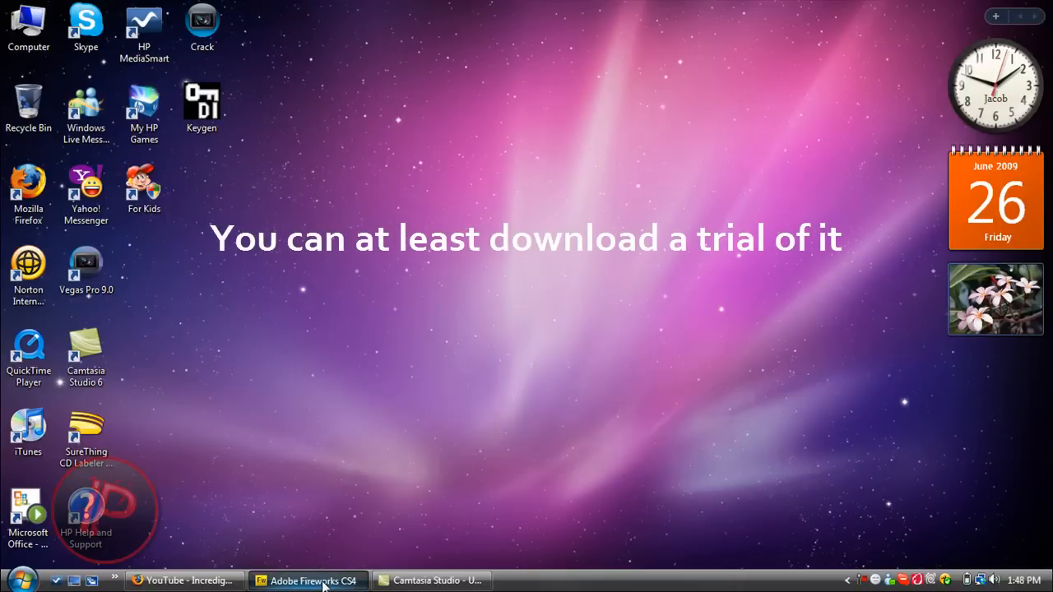
# - Create a new 200 × 200 pixel Fireworks document with a transparent canvas
pyautogui.click(309, 580)
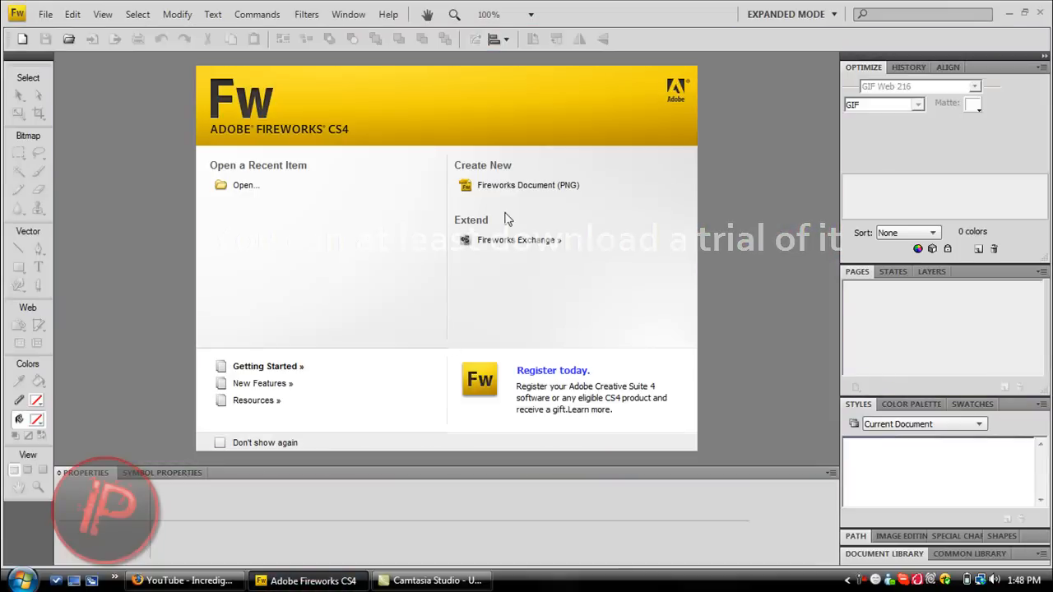
pyautogui.click(528, 184)
pyautogui.write('2')
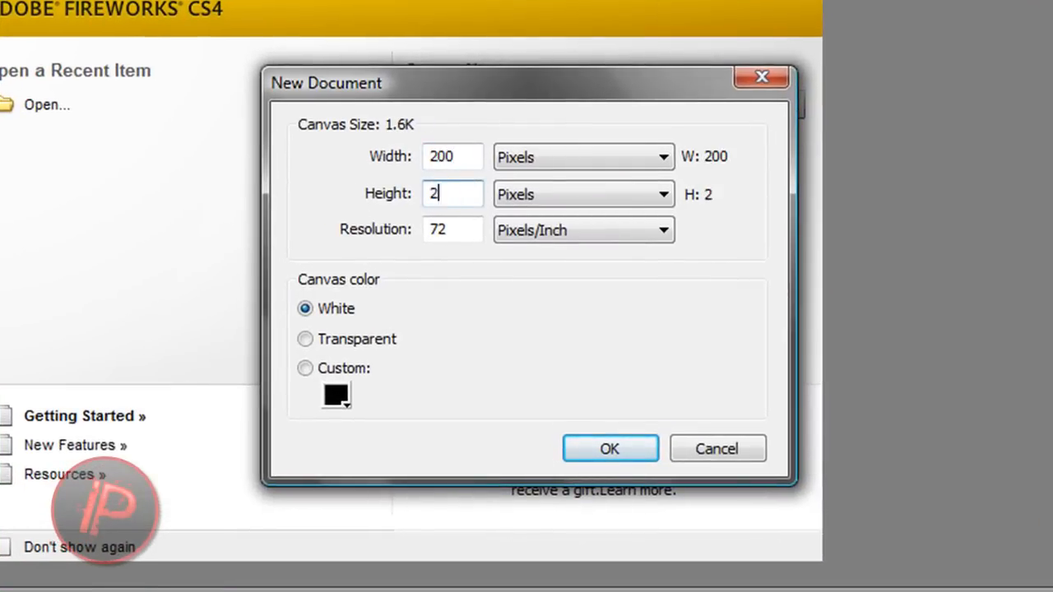
pyautogui.write('00')
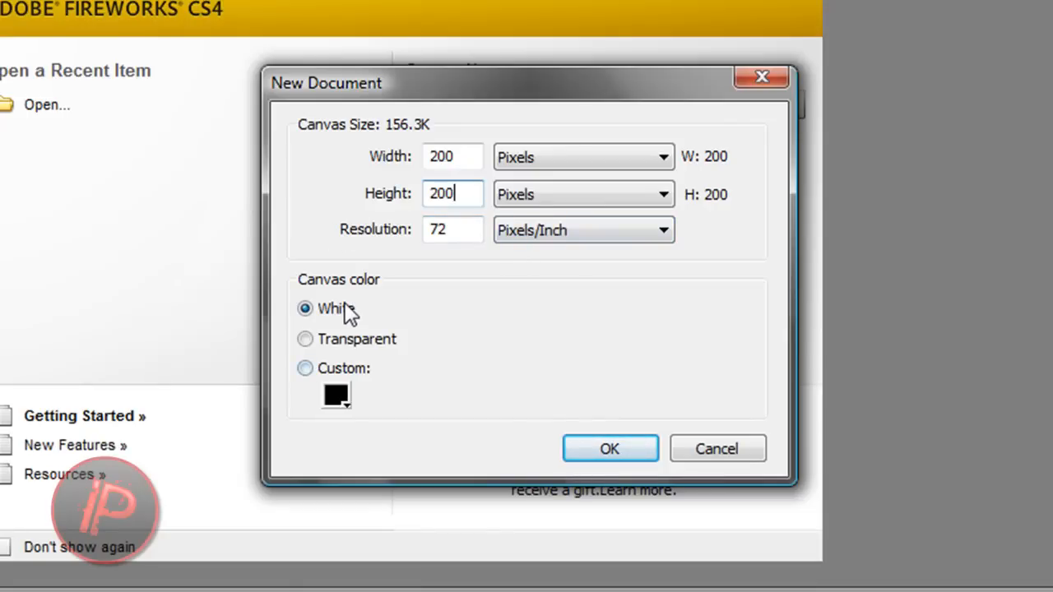
pyautogui.moveTo(329, 344)
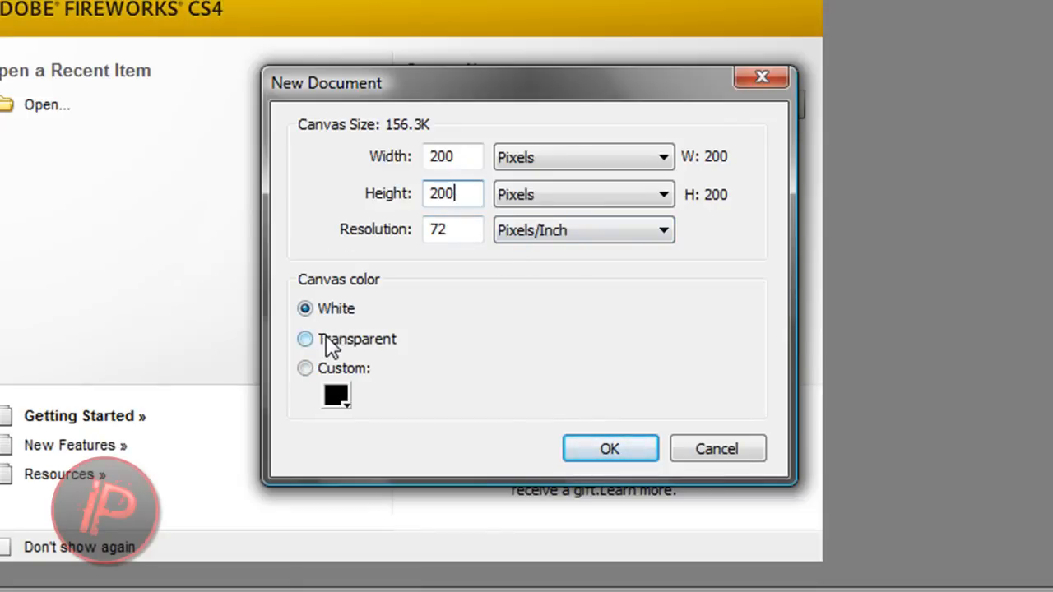
pyautogui.moveTo(316, 369)
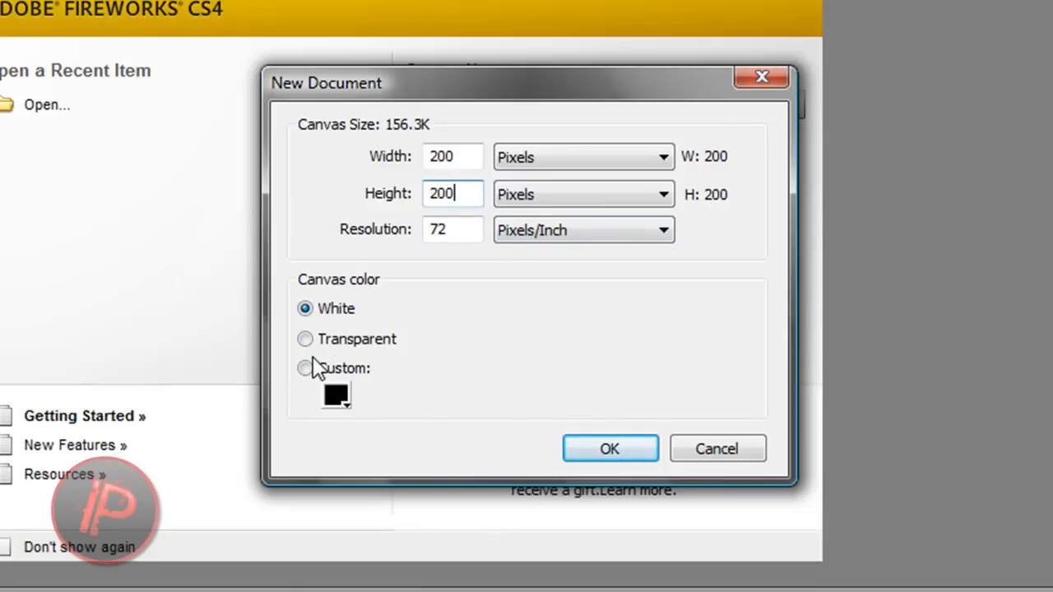
pyautogui.click(306, 339)
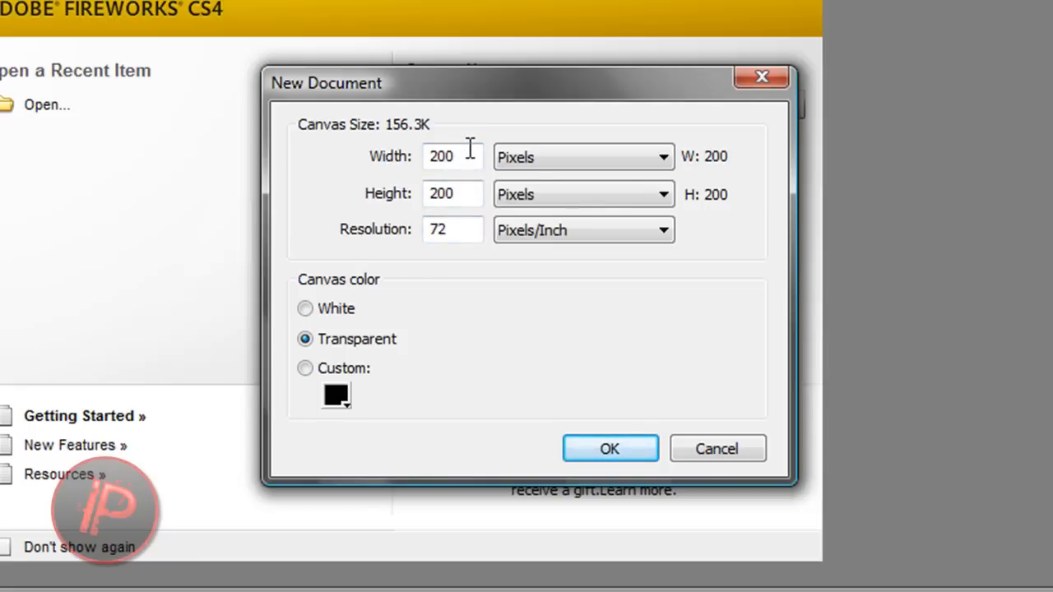
pyautogui.click(452, 157)
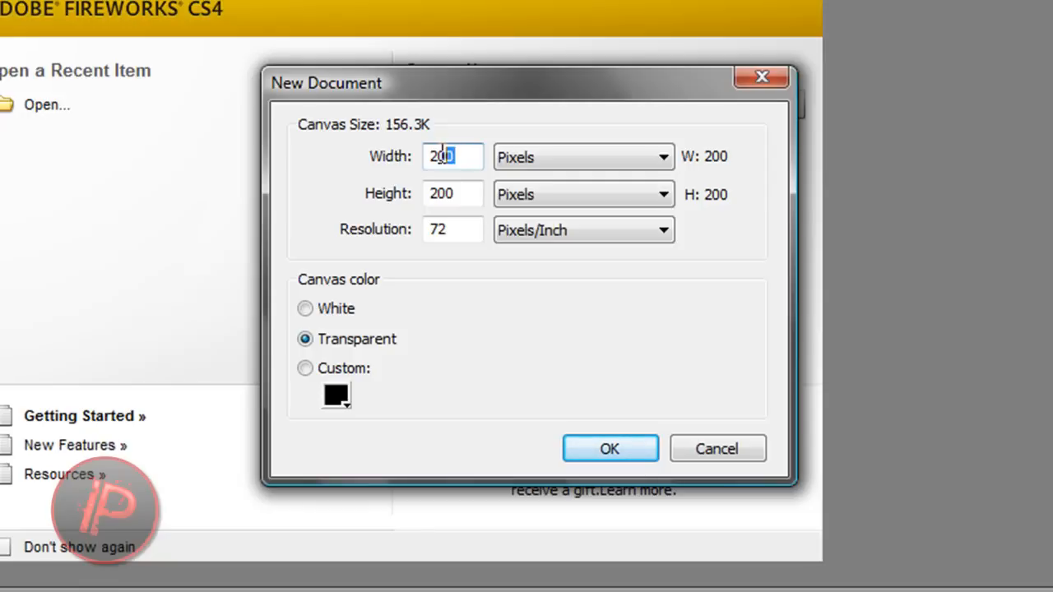
pyautogui.click(453, 195)
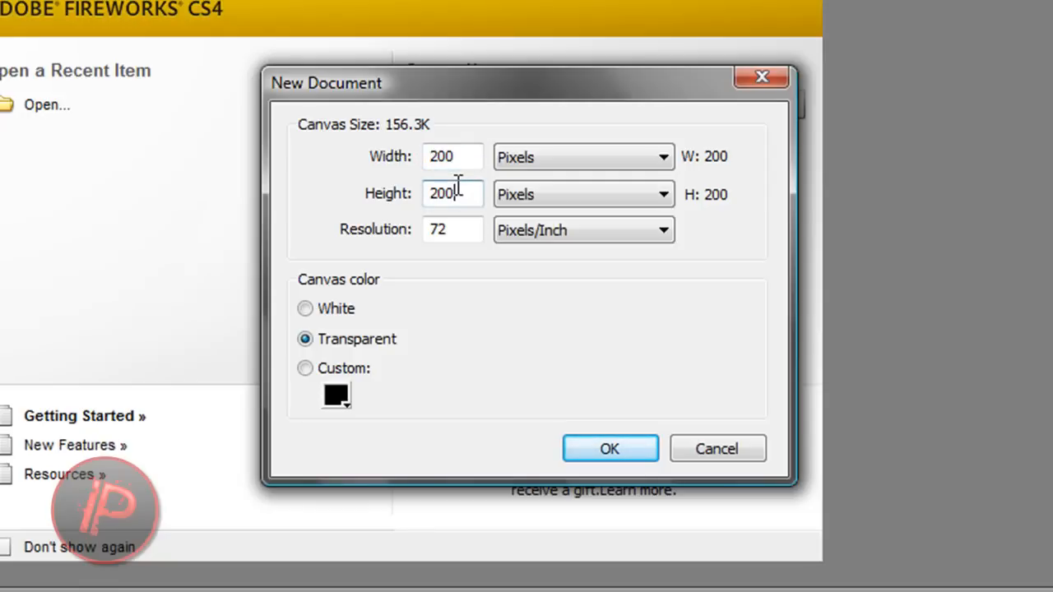
pyautogui.moveTo(609, 447)
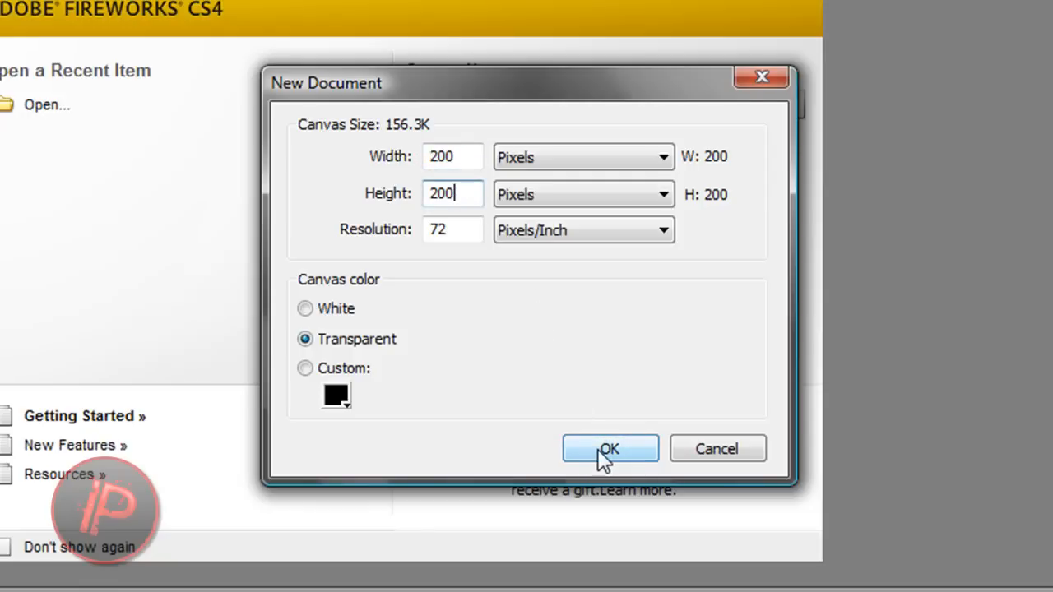
pyautogui.click(609, 447)
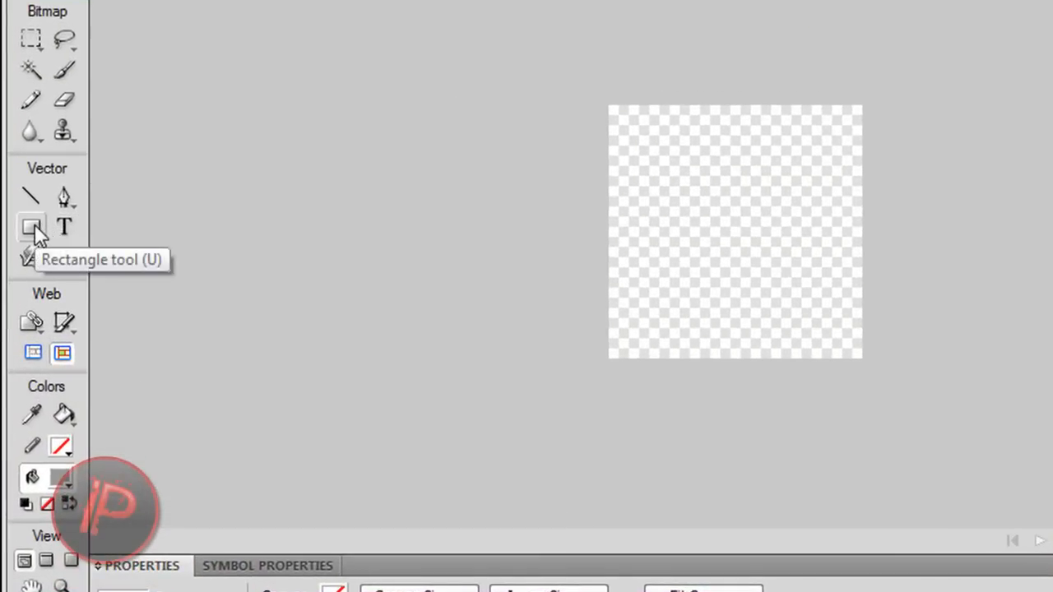
pyautogui.moveTo(53, 244)
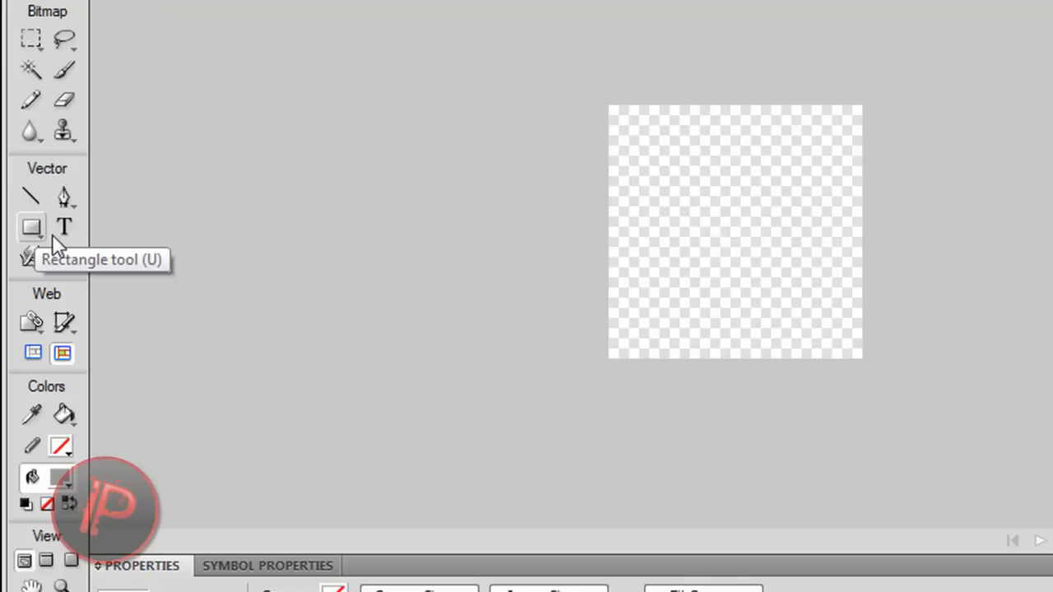
pyautogui.moveTo(59, 222)
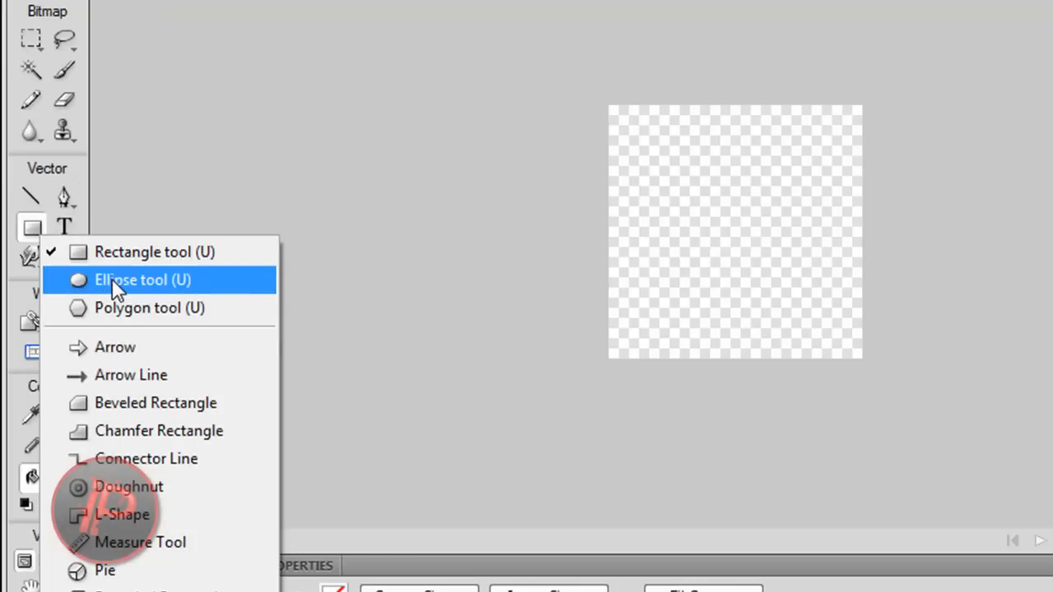
# - Draw a black circle about 179 × 179 pixels nearly filling the canvas with the Ellipse tool
pyautogui.click(144, 280)
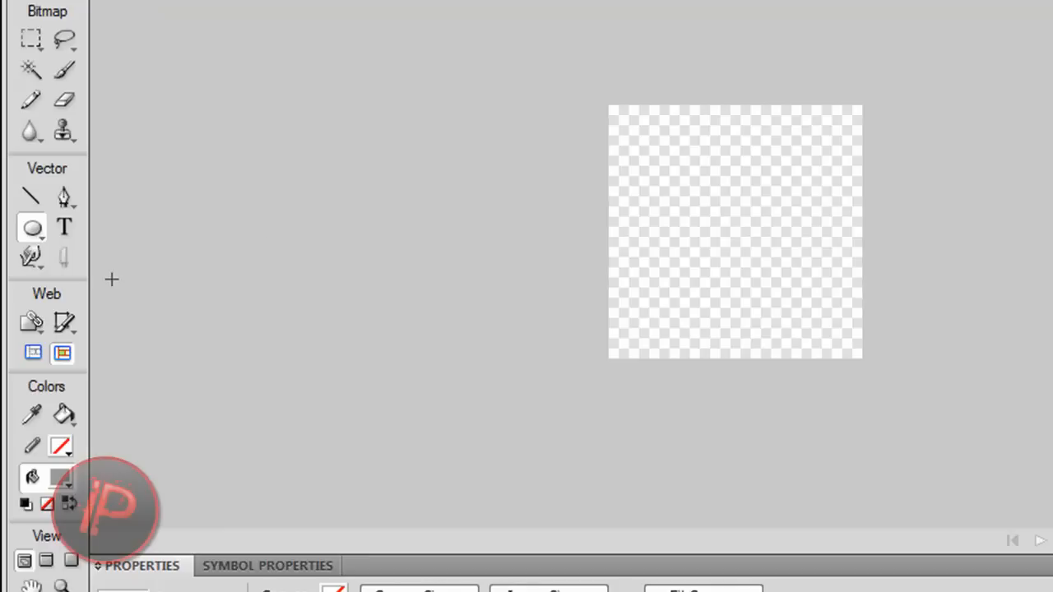
pyautogui.moveTo(629, 125)
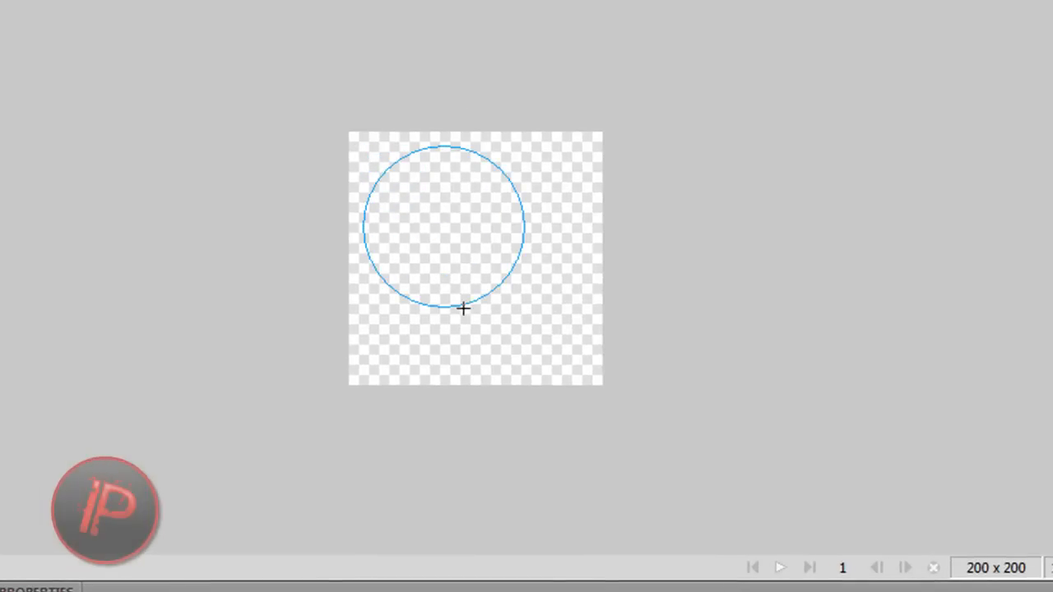
pyautogui.moveTo(463, 309); pyautogui.dragTo(506, 378)
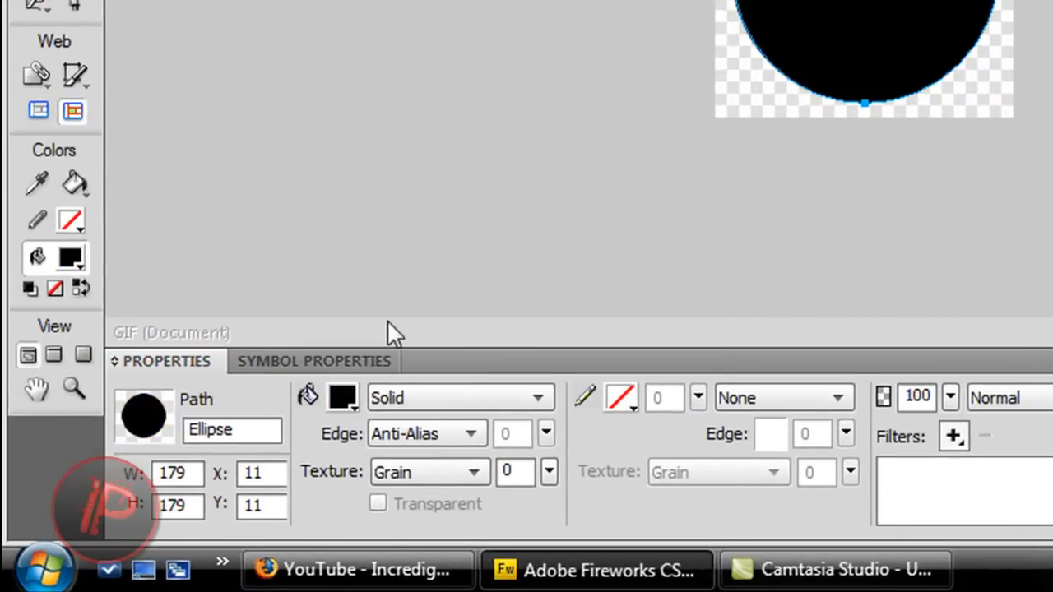
# - Give the circle a linear gradient fill with a darkened light end
pyautogui.click(540, 396)
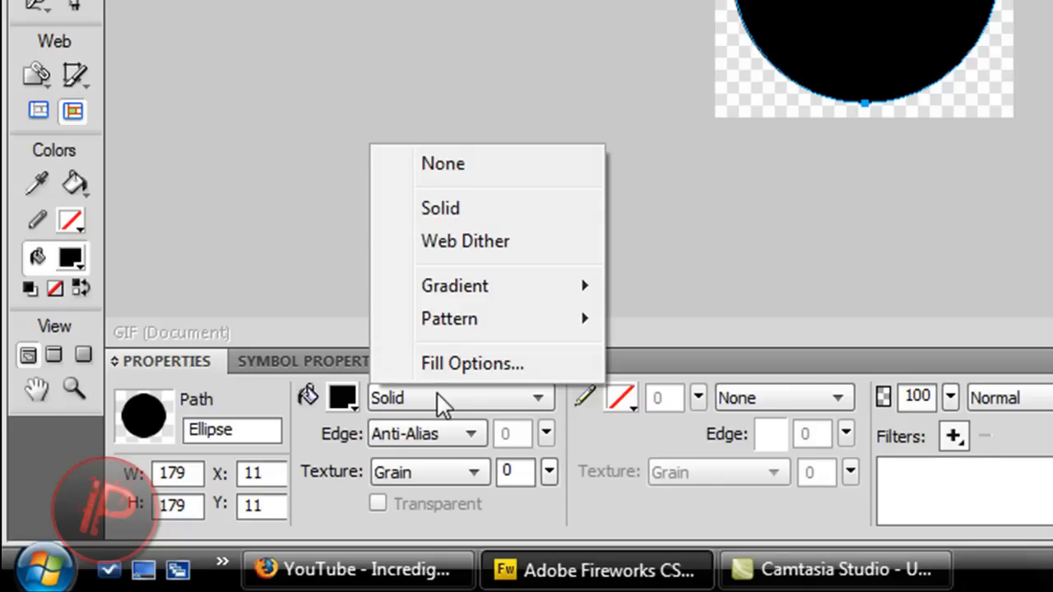
pyautogui.moveTo(454, 287)
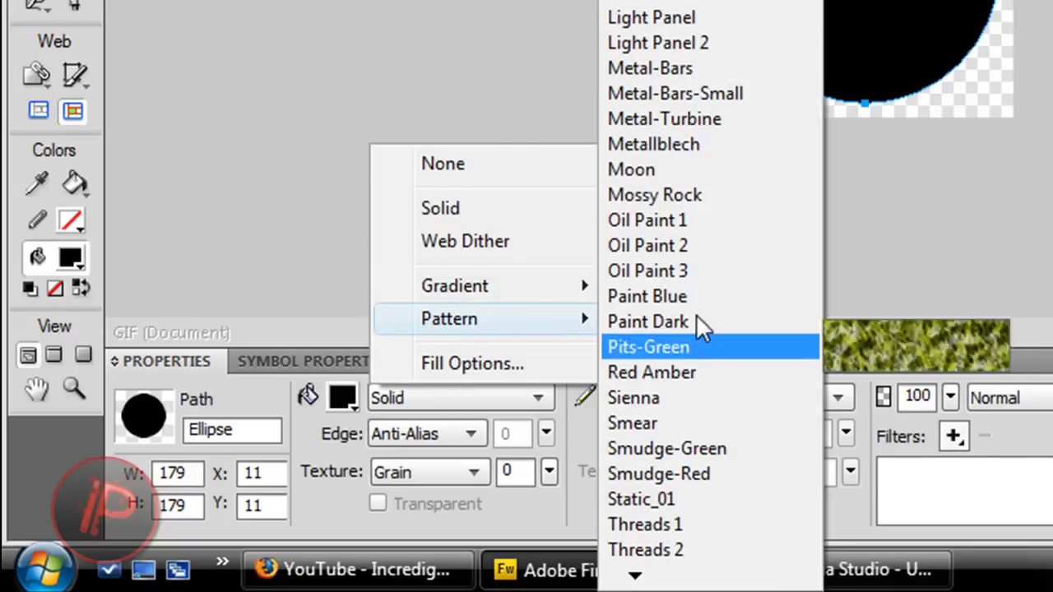
pyautogui.click(653, 144)
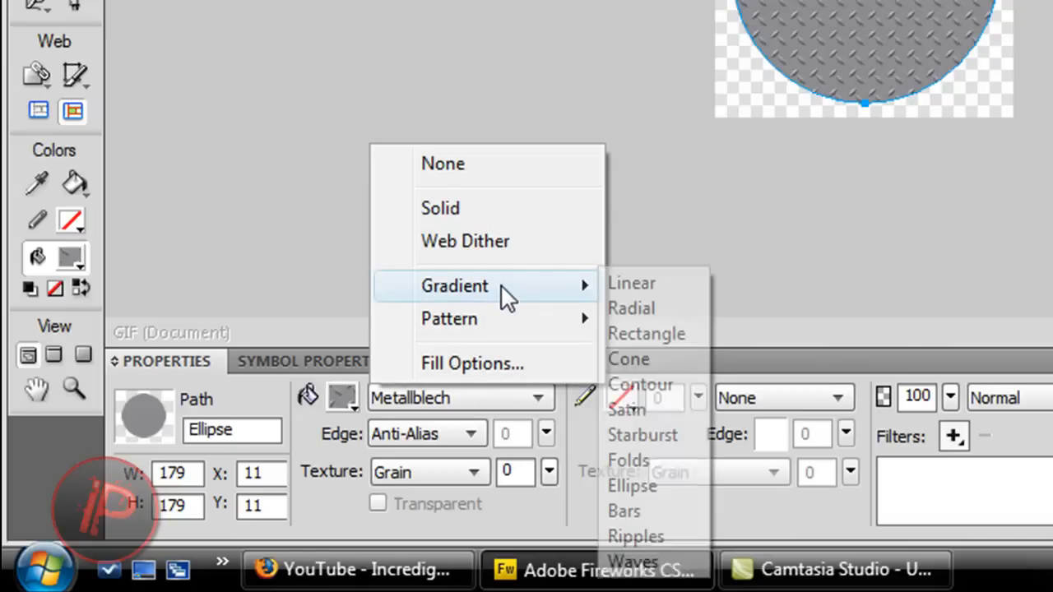
pyautogui.click(632, 283)
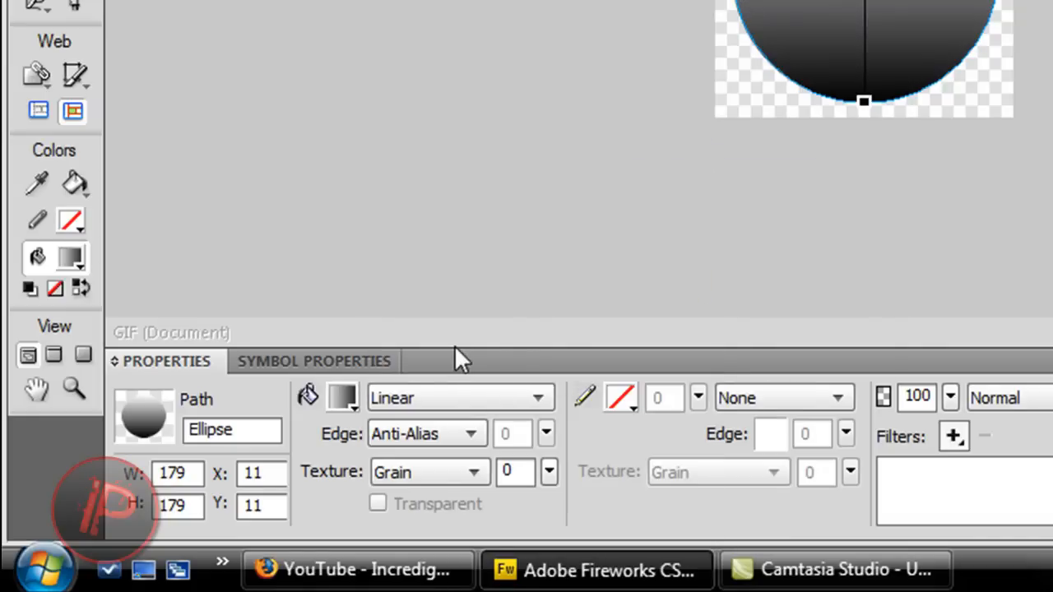
pyautogui.click(343, 396)
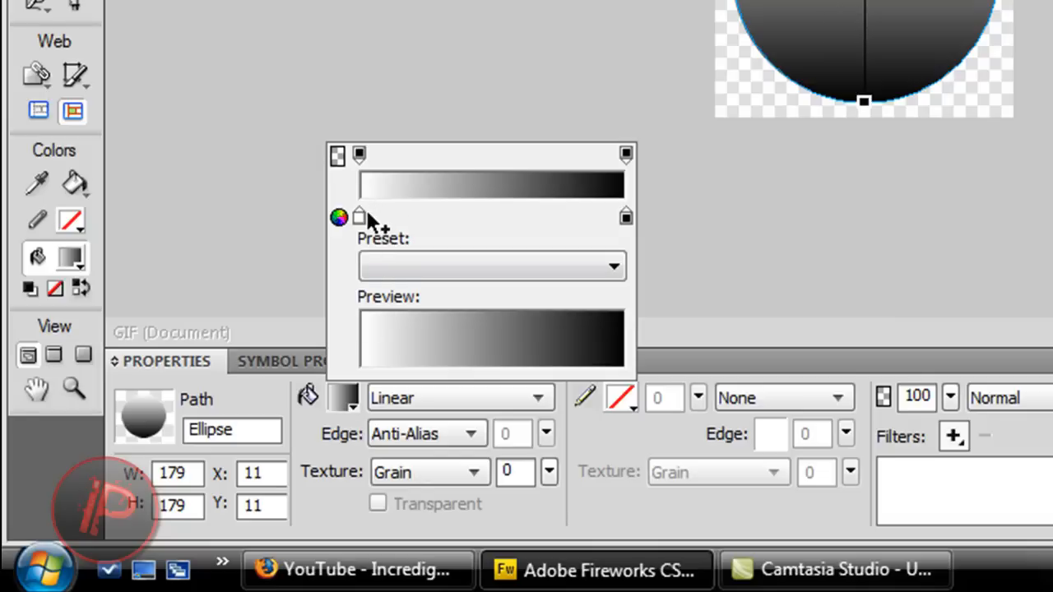
pyautogui.click(359, 217)
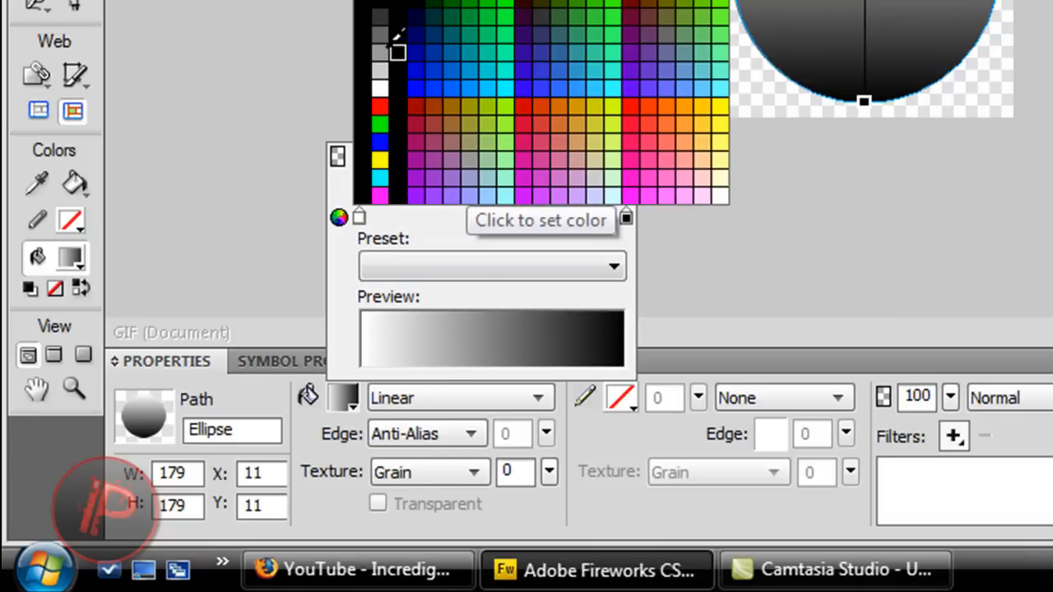
pyautogui.click(382, 69)
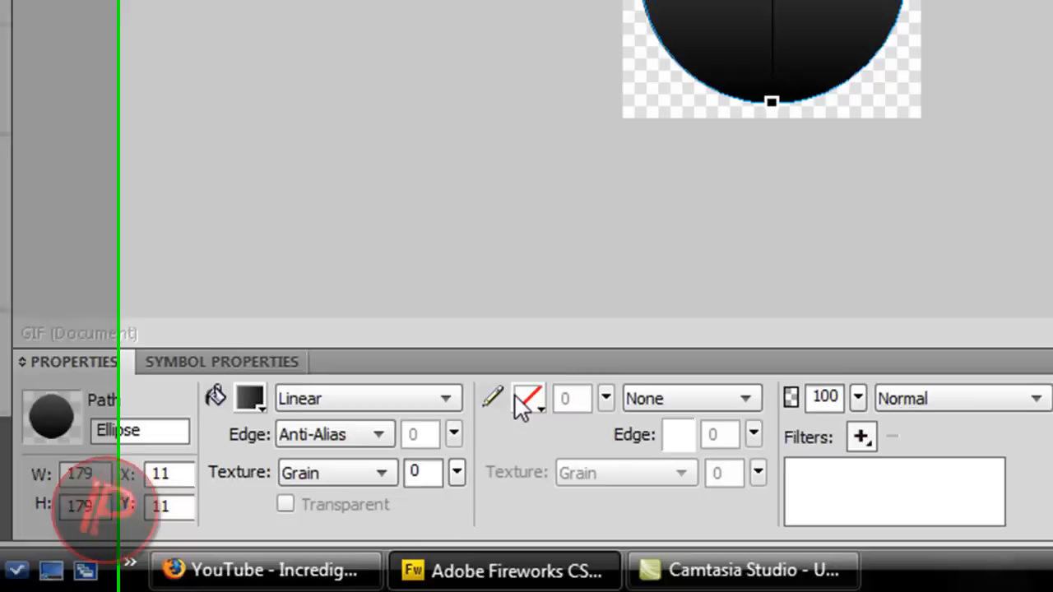
# - Add a dark red #990000 border 5 pixels wide around the circle
pyautogui.click(524, 398)
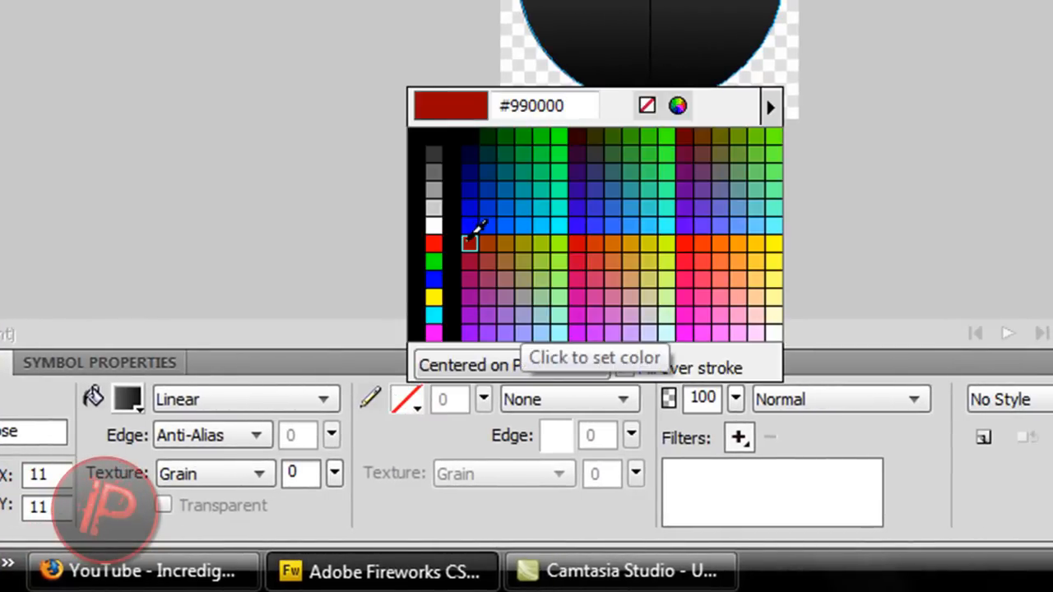
pyautogui.click(470, 243)
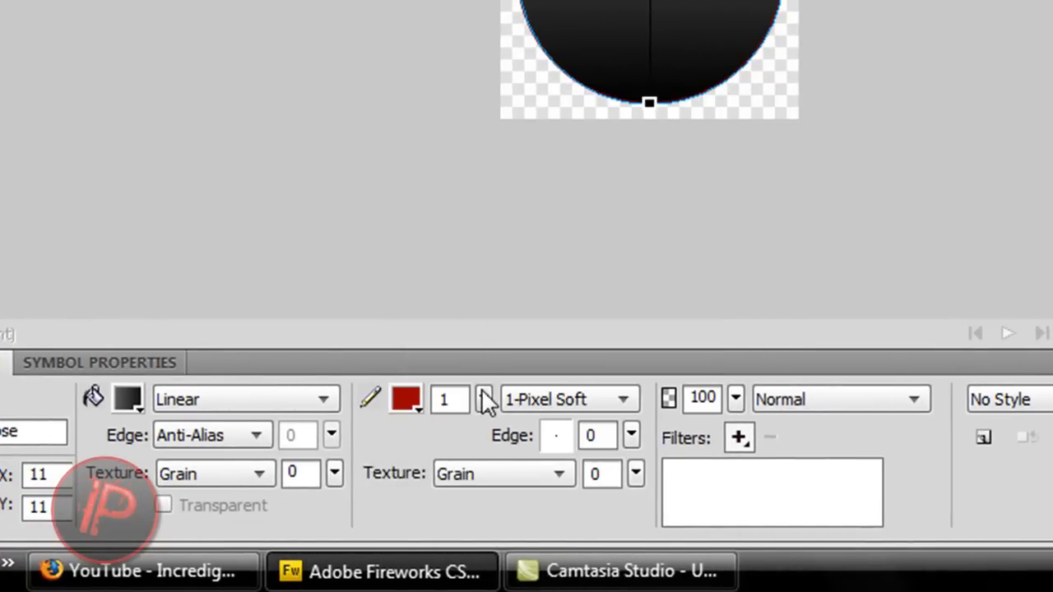
pyautogui.click(487, 400)
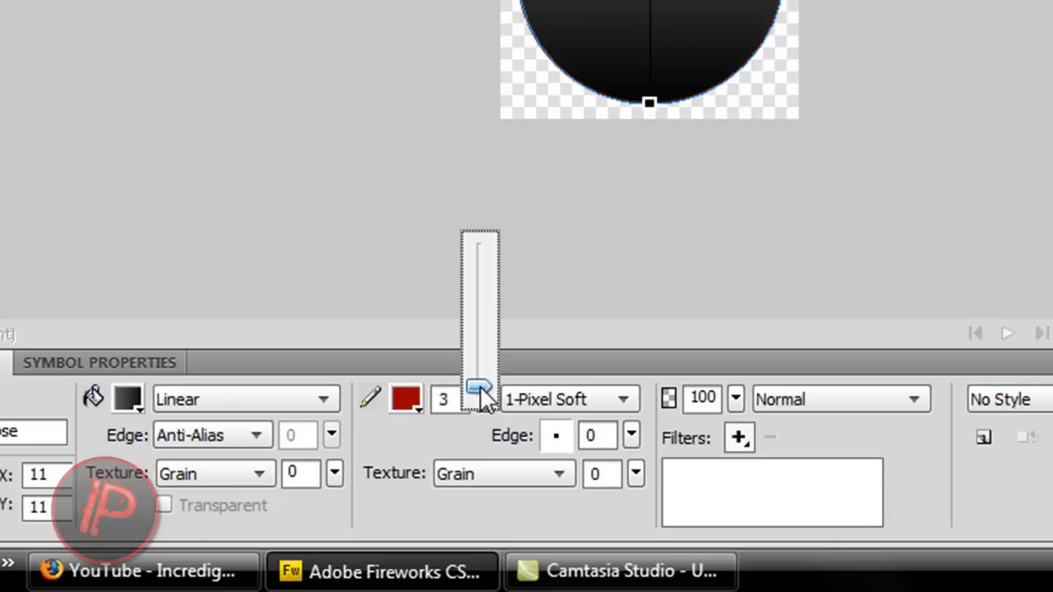
pyautogui.click(481, 388)
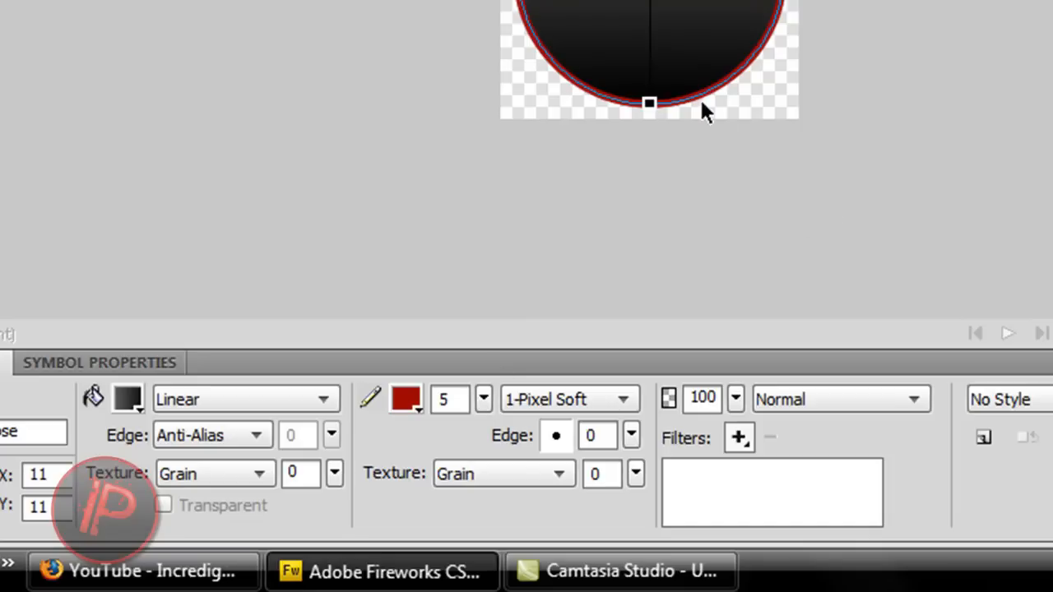
pyautogui.moveTo(739, 437)
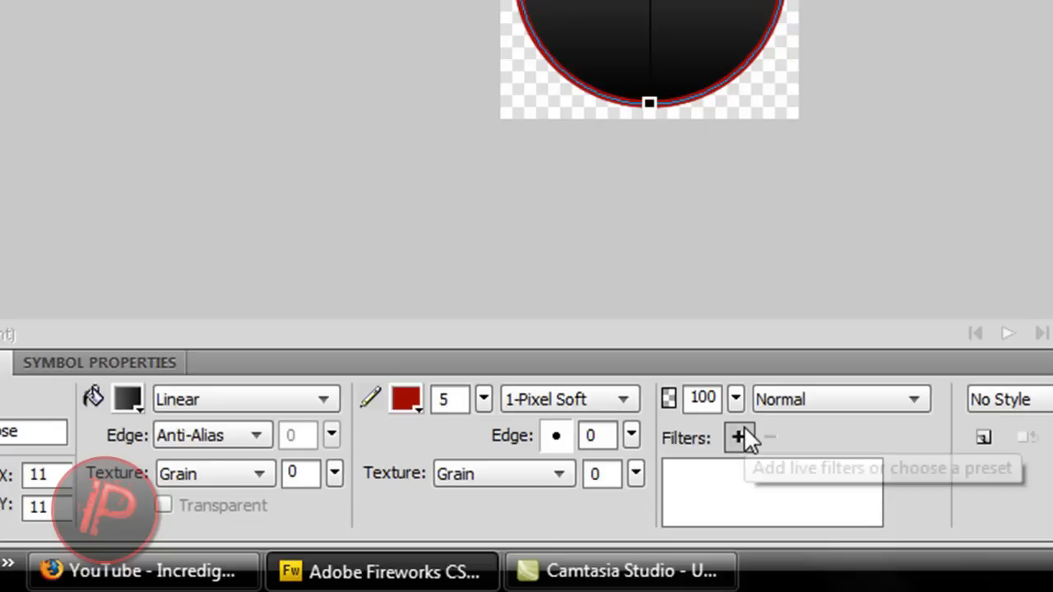
pyautogui.moveTo(737, 438)
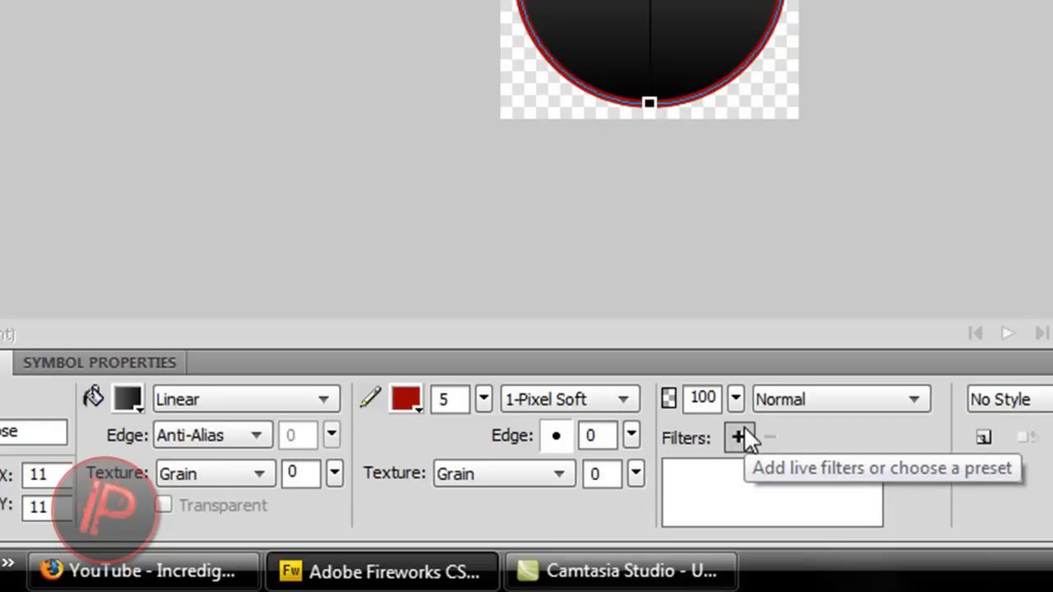
# - Add a drop shadow and a white inner shadow to the circle, leaving the inner shadow enabled
pyautogui.click(737, 438)
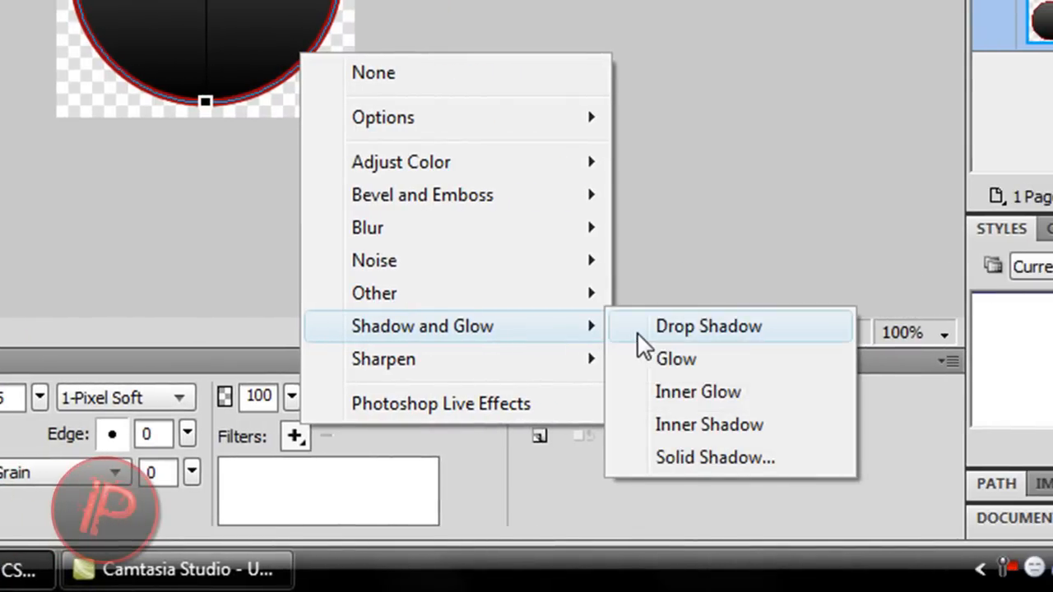
pyautogui.click(708, 326)
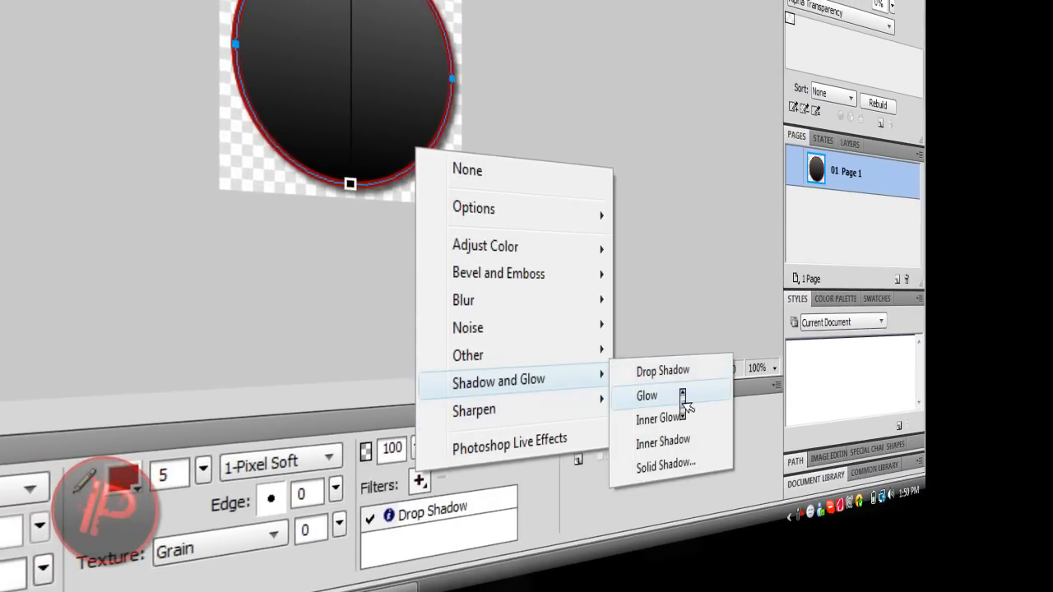
pyautogui.moveTo(663, 441)
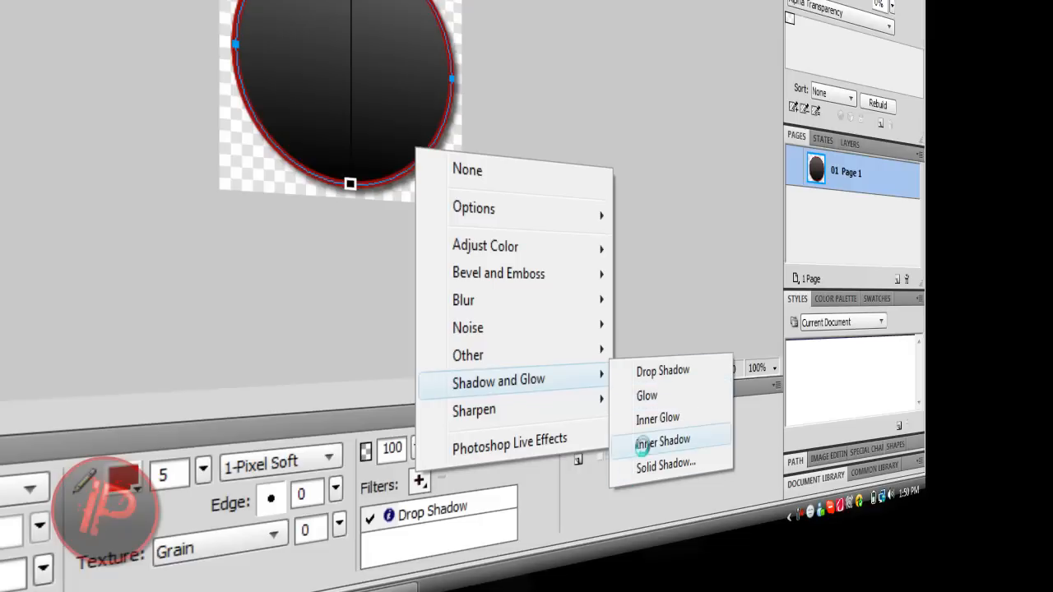
pyautogui.moveTo(689, 312)
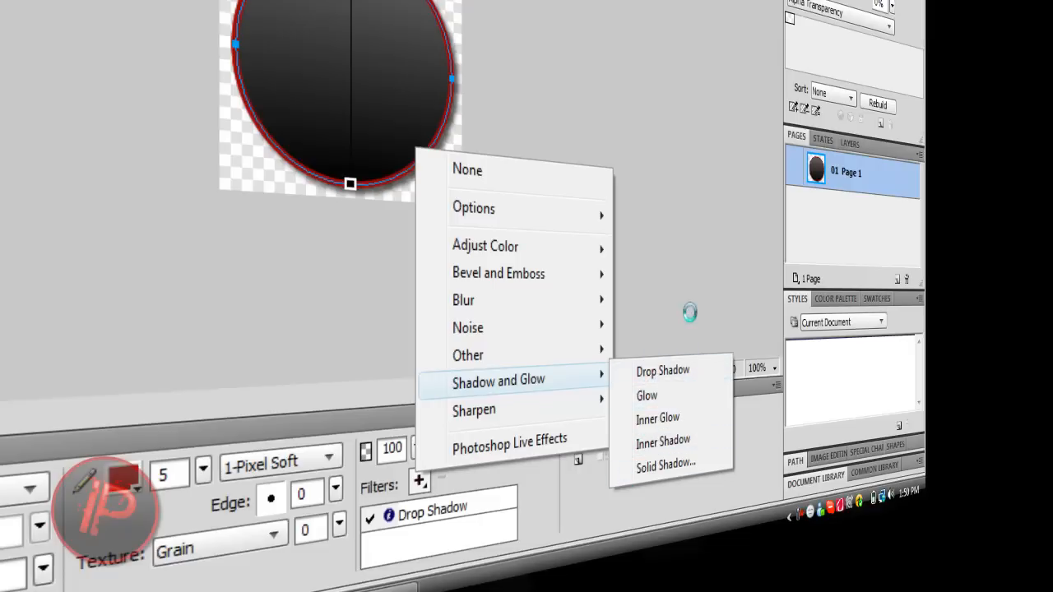
pyautogui.moveTo(648, 395)
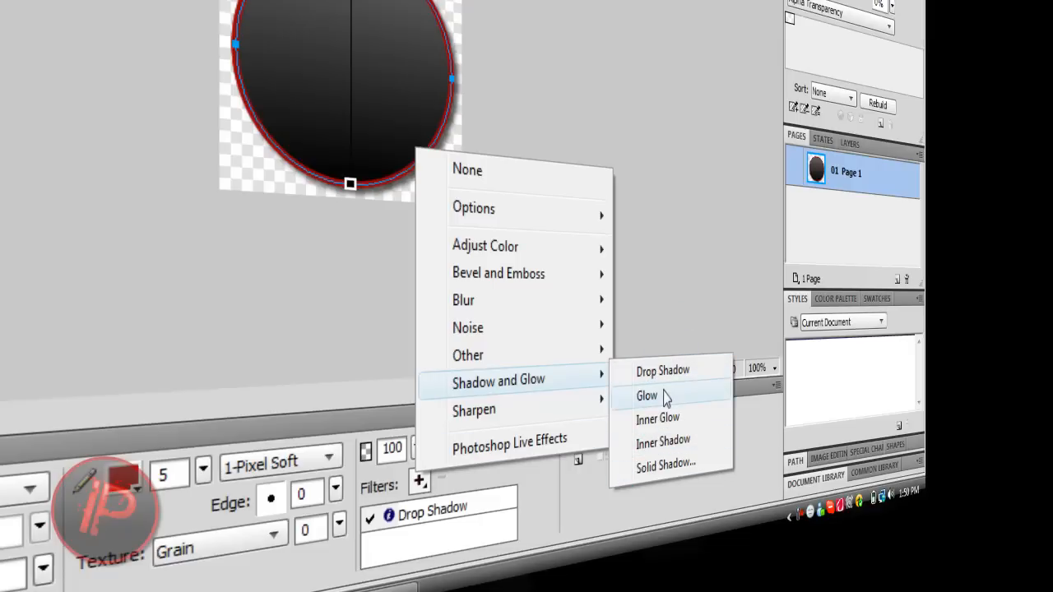
pyautogui.moveTo(681, 366)
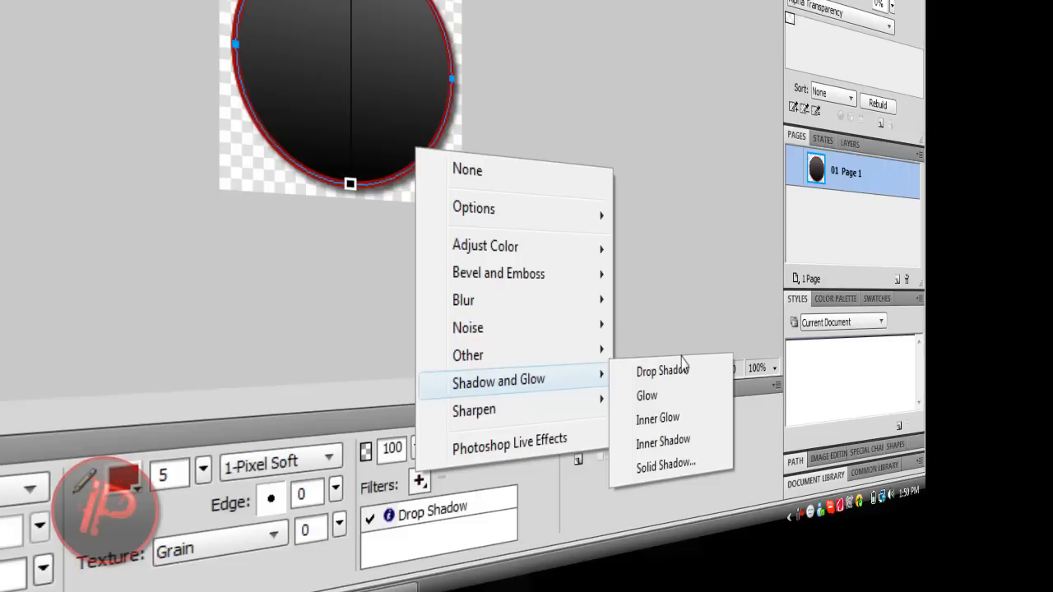
pyautogui.moveTo(688, 402)
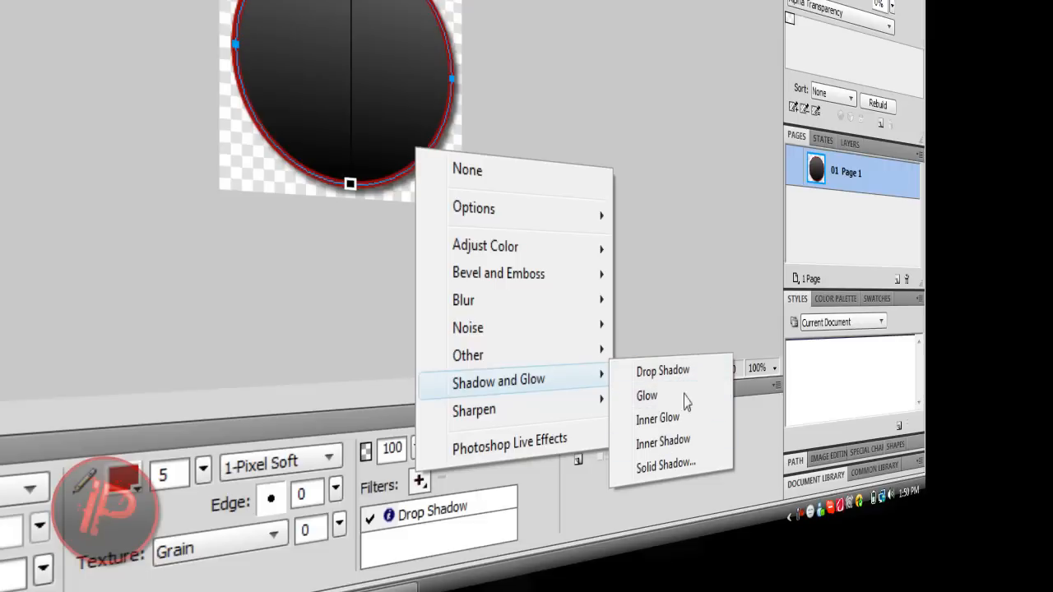
pyautogui.moveTo(673, 468)
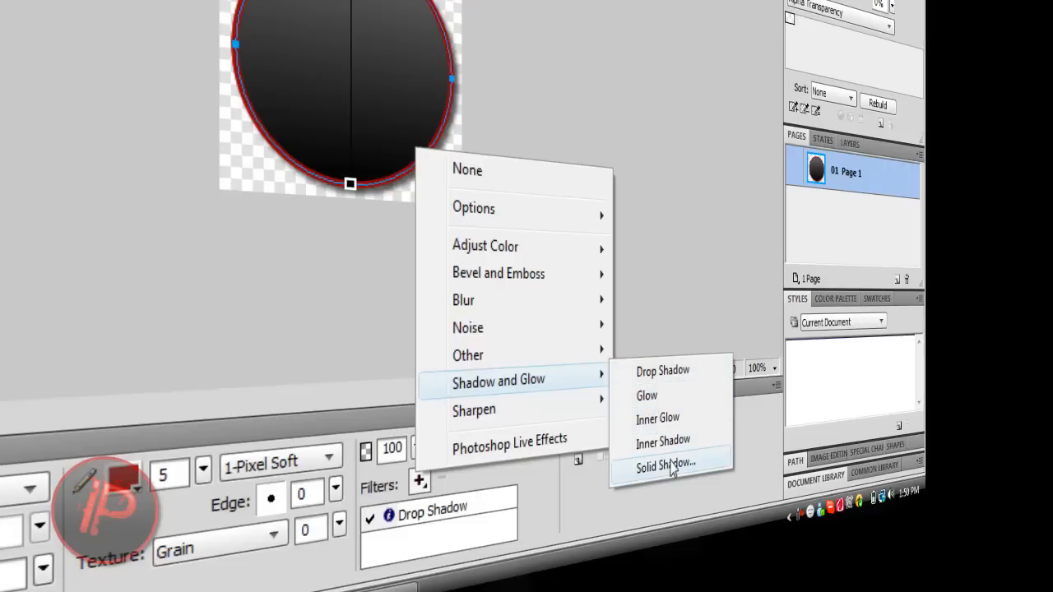
pyautogui.moveTo(672, 441)
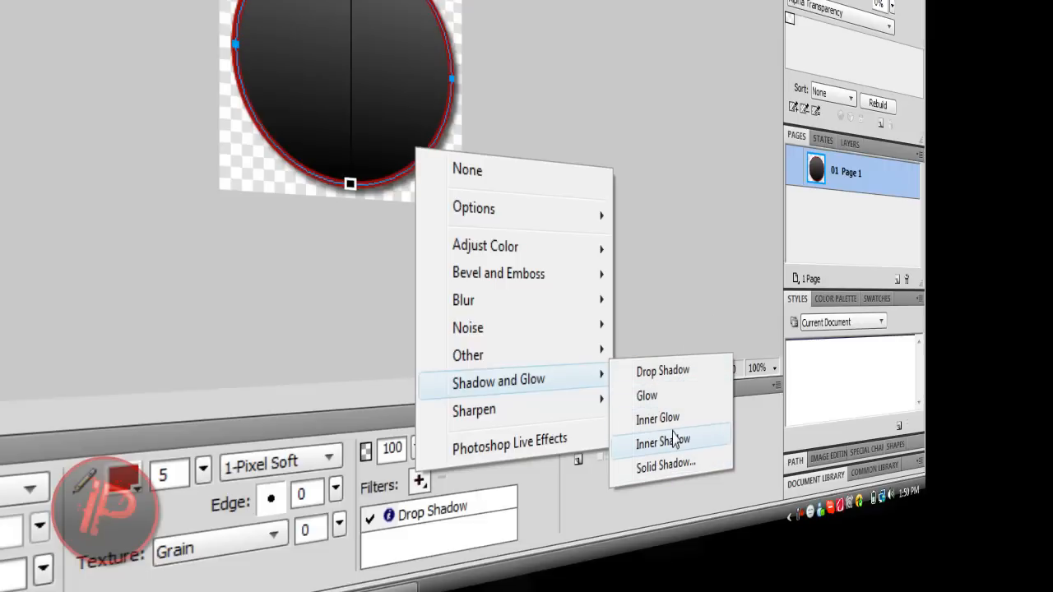
pyautogui.click(661, 441)
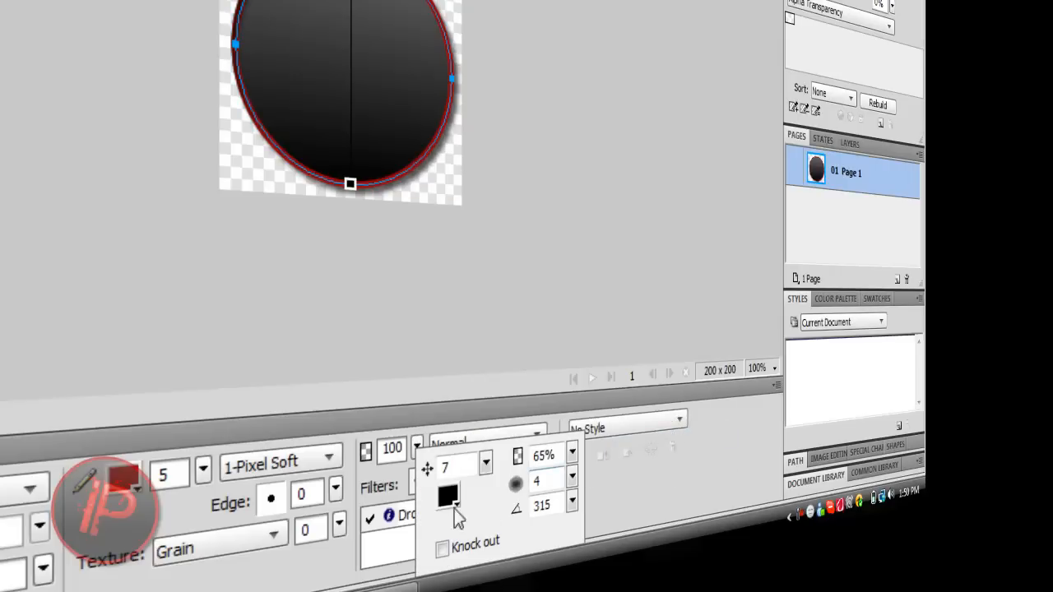
pyautogui.click(448, 494)
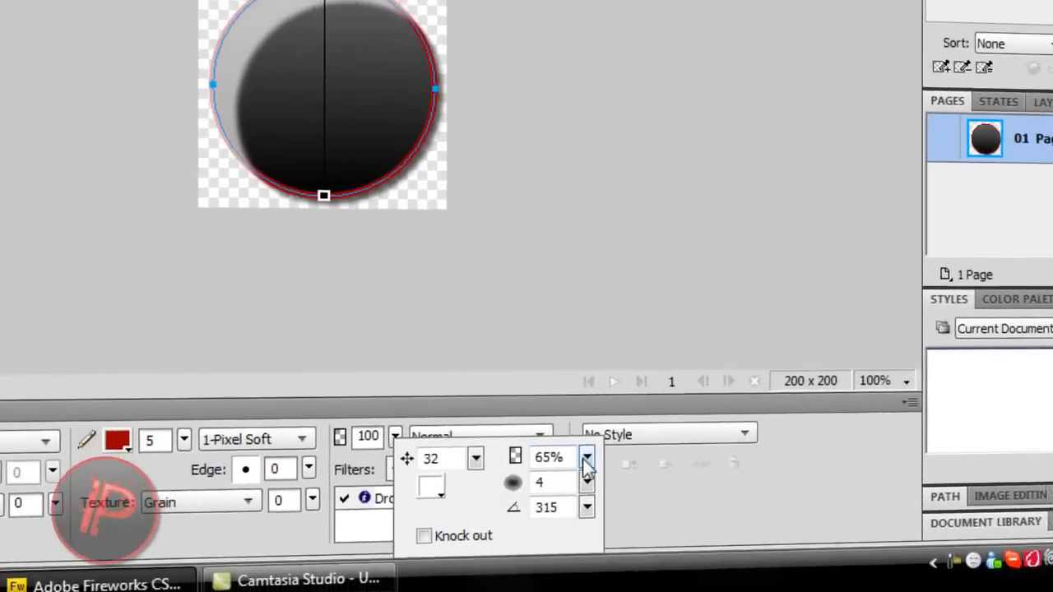
pyautogui.click(586, 461)
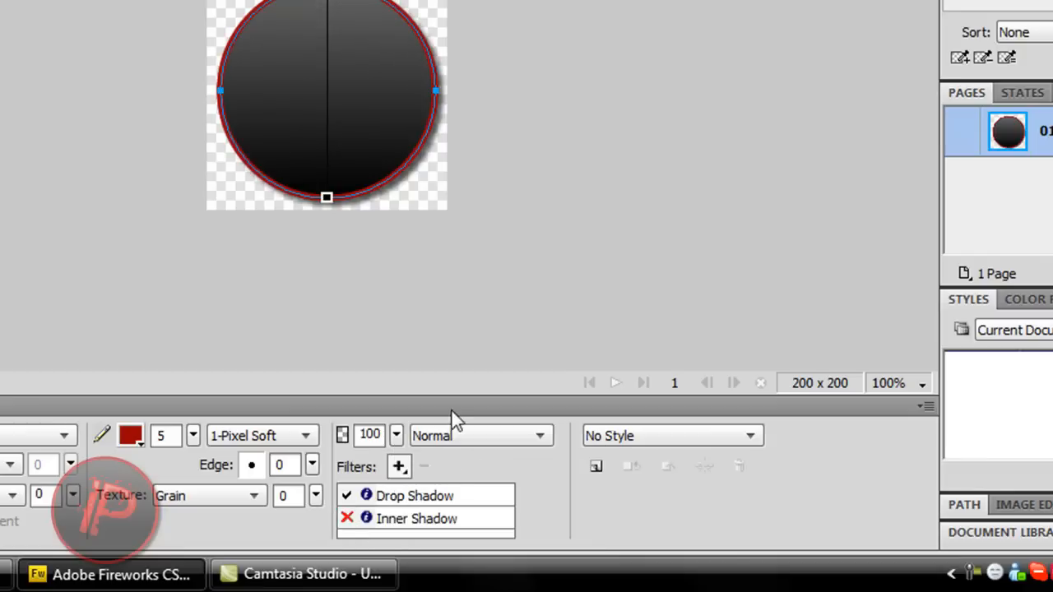
pyautogui.click(345, 518)
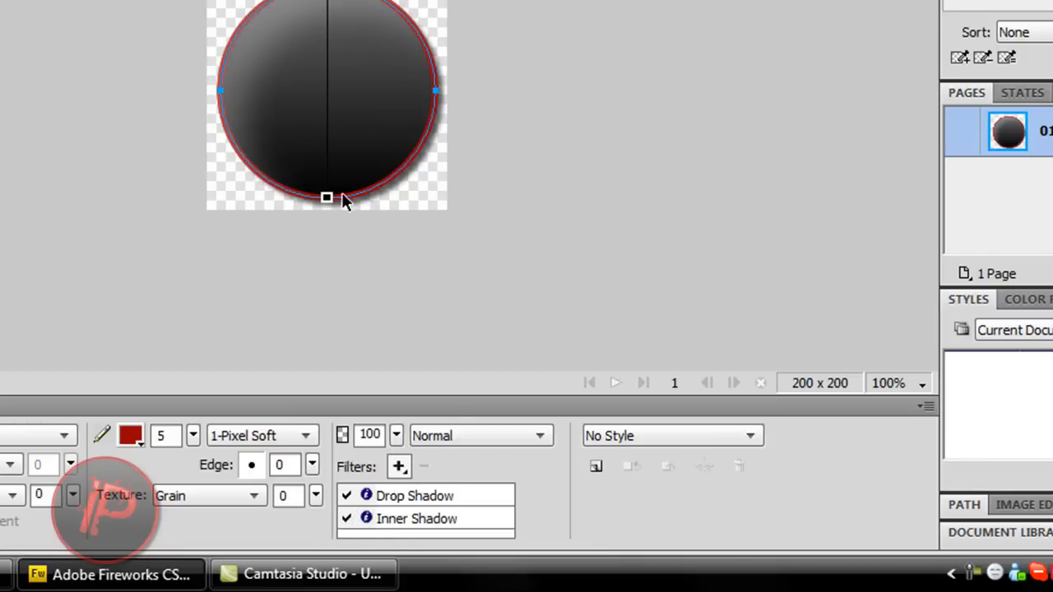
pyautogui.moveTo(359, 311)
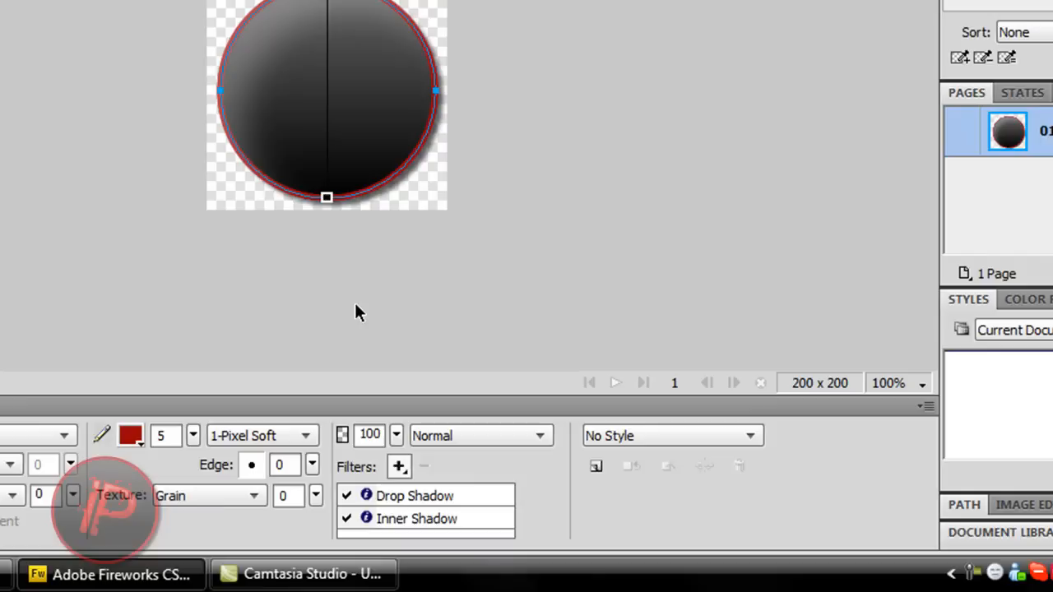
pyautogui.moveTo(717, 337)
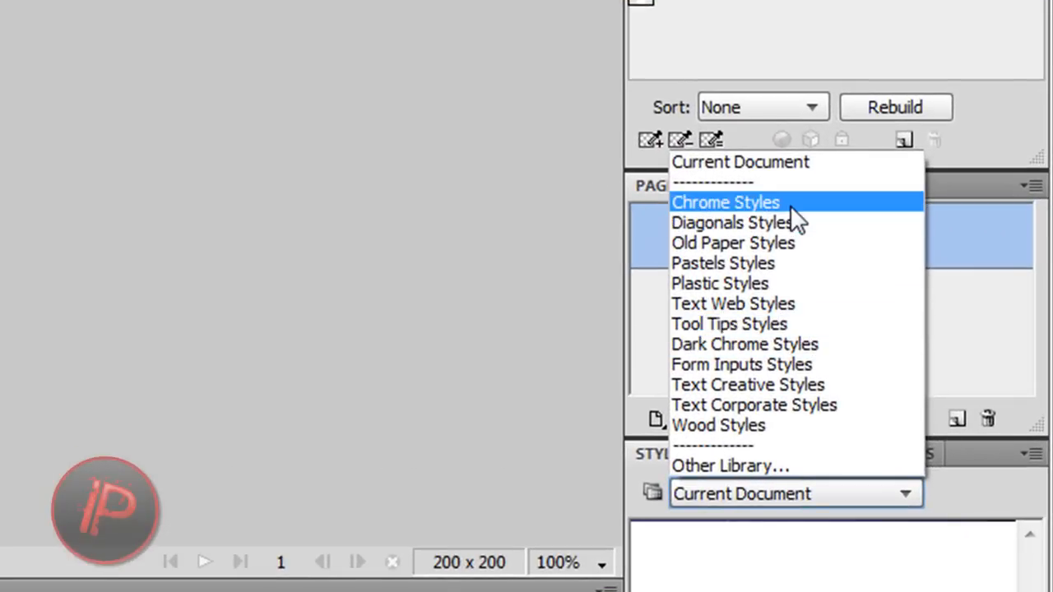
# - Load the Chrome Styles library in the Styles panel
pyautogui.click(724, 201)
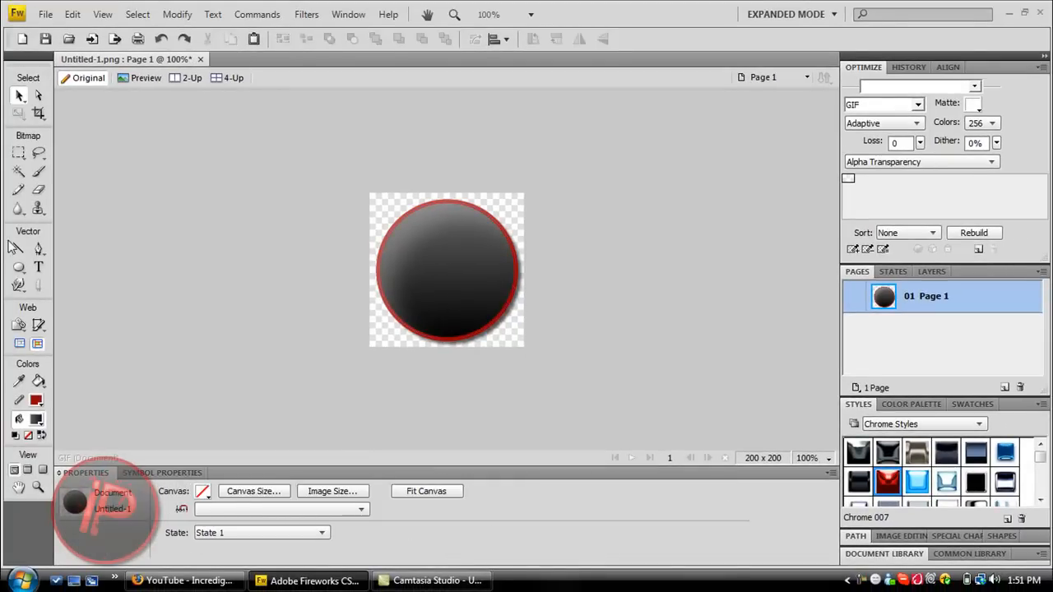
pyautogui.moveTo(40, 266)
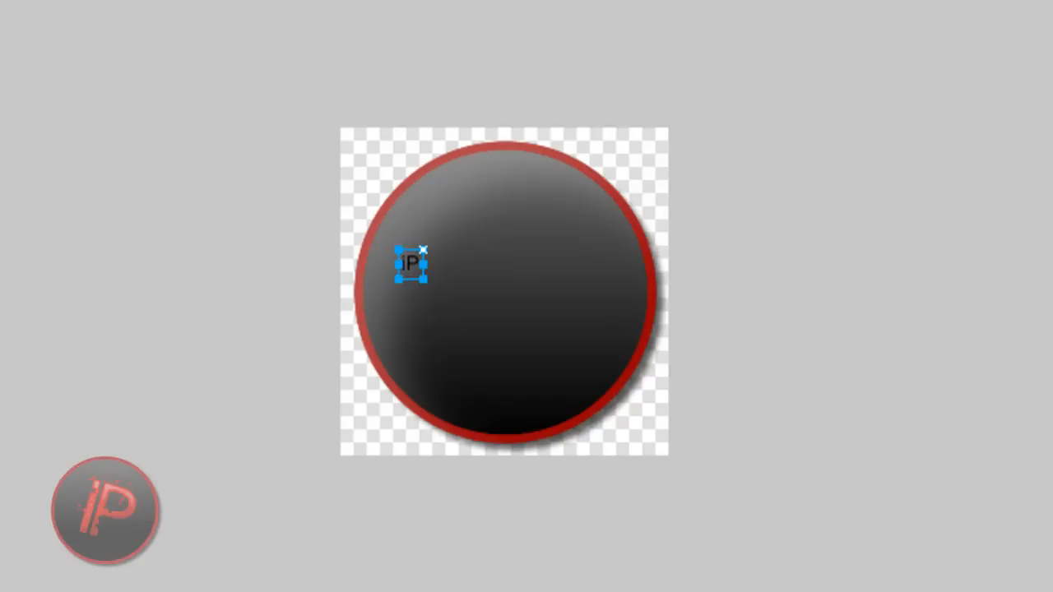
pyautogui.moveTo(220, 480)
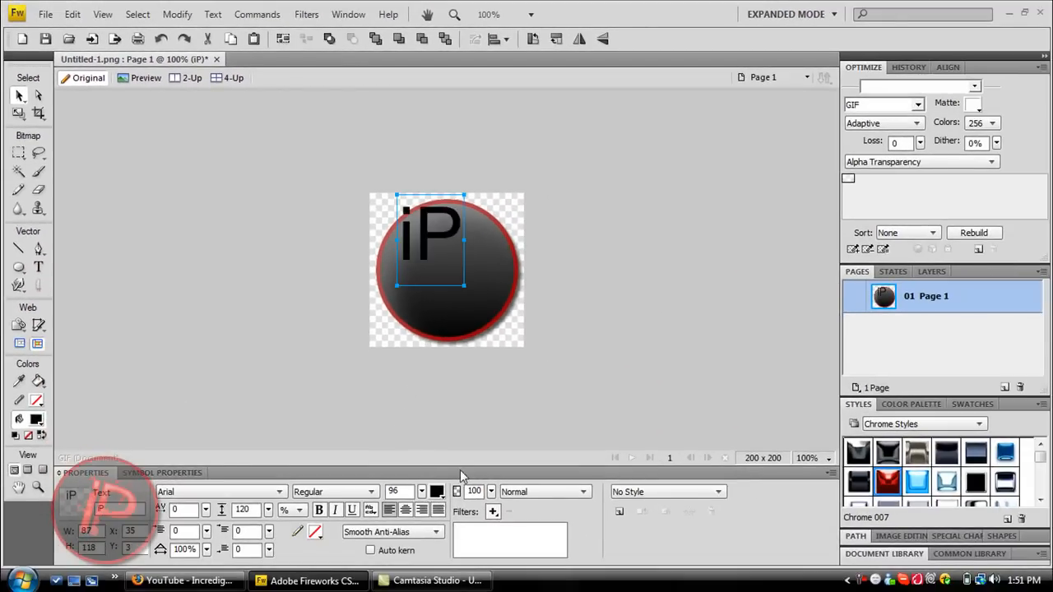
# - Load the Plastic Styles library and apply Plastic 001 to the iP text
pyautogui.click(977, 424)
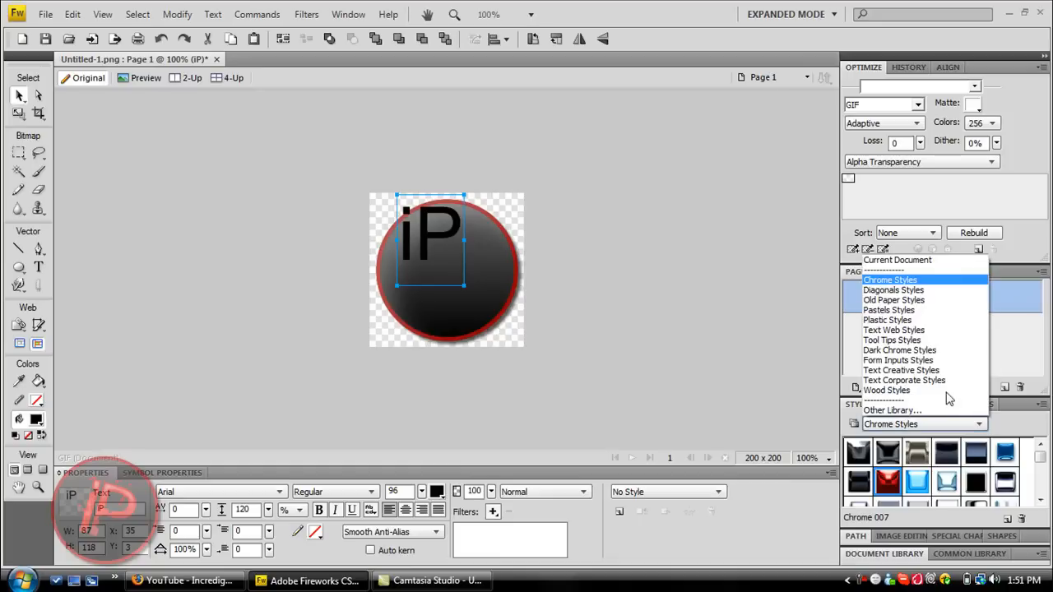
pyautogui.moveTo(913, 329)
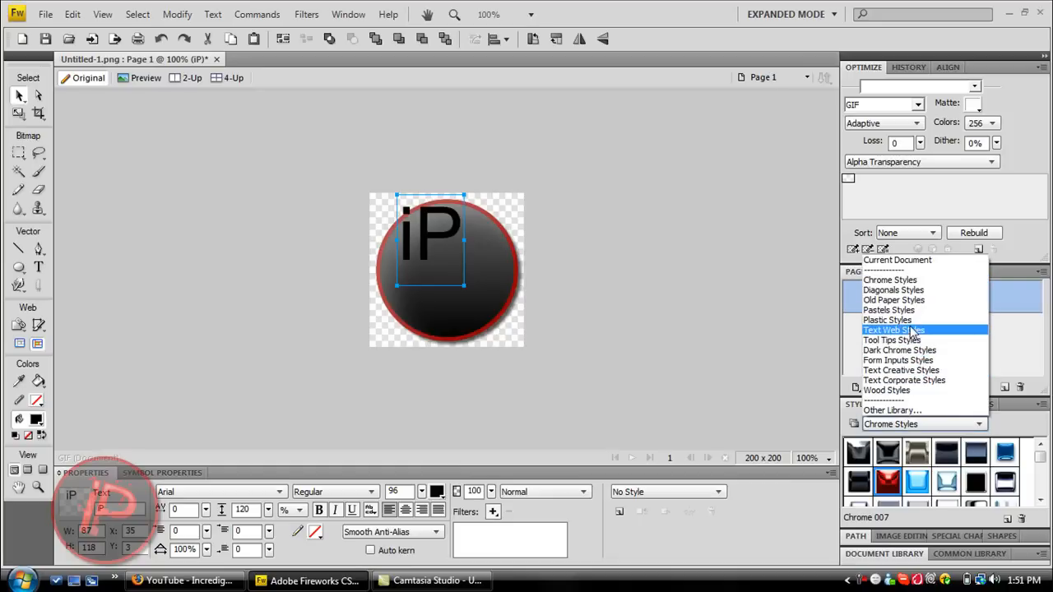
pyautogui.click(887, 319)
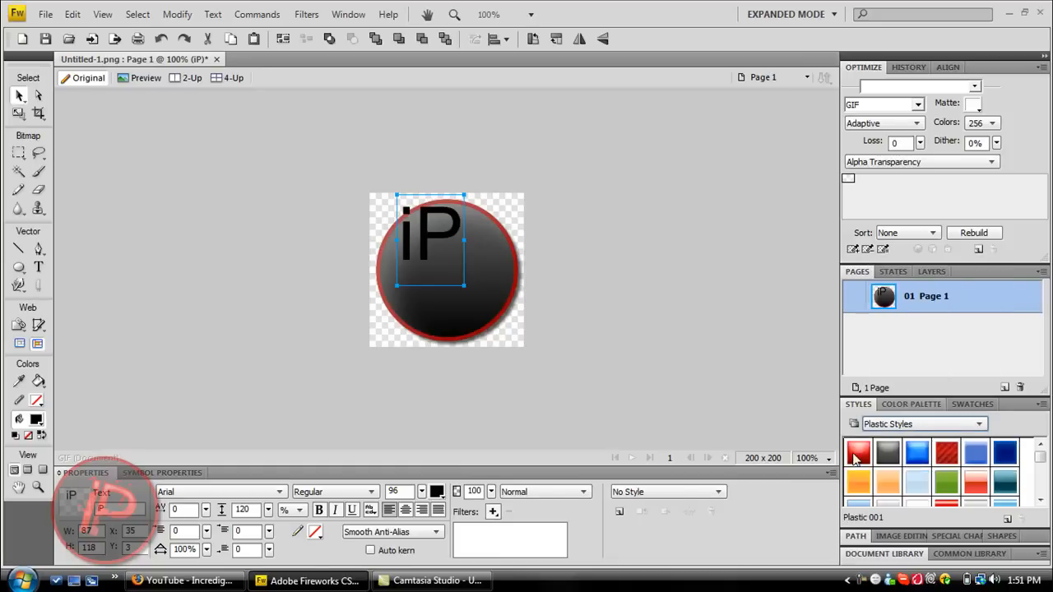
pyautogui.click(859, 452)
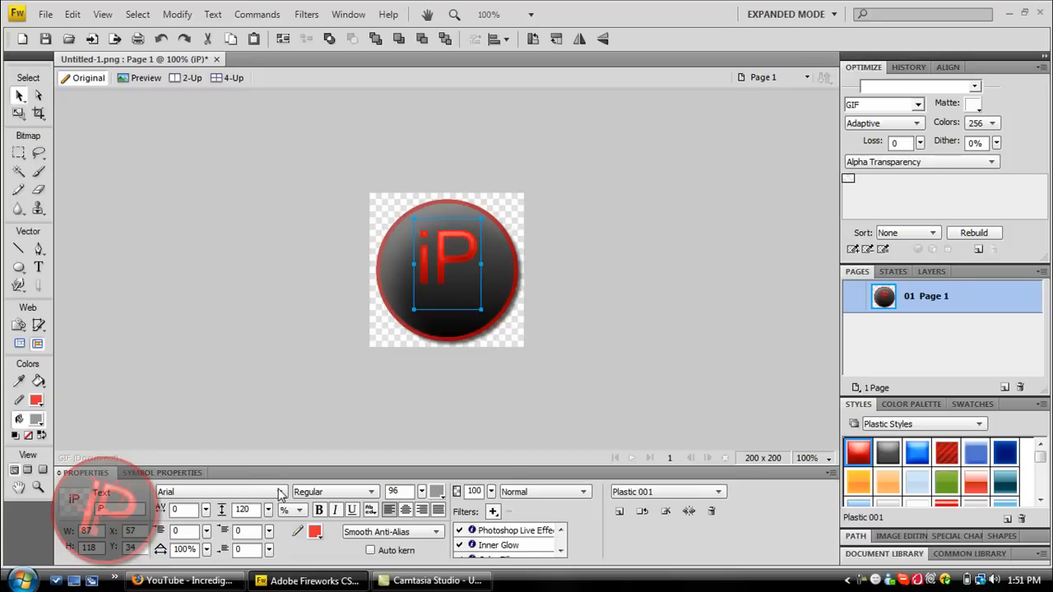
# - Change the iP text font from Arial to Corbel
pyautogui.click(283, 490)
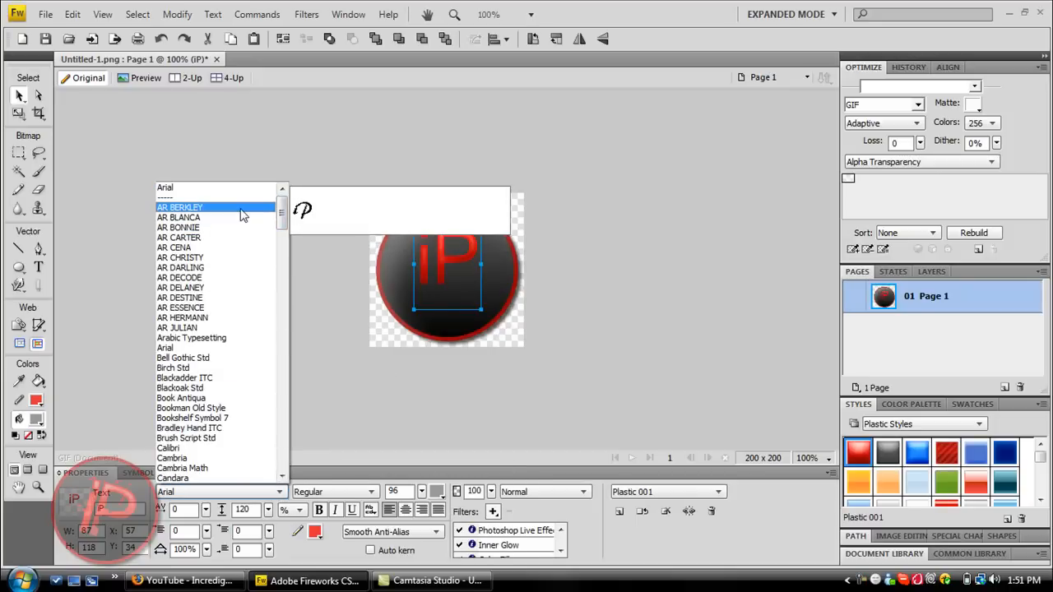
pyautogui.scroll(-3)
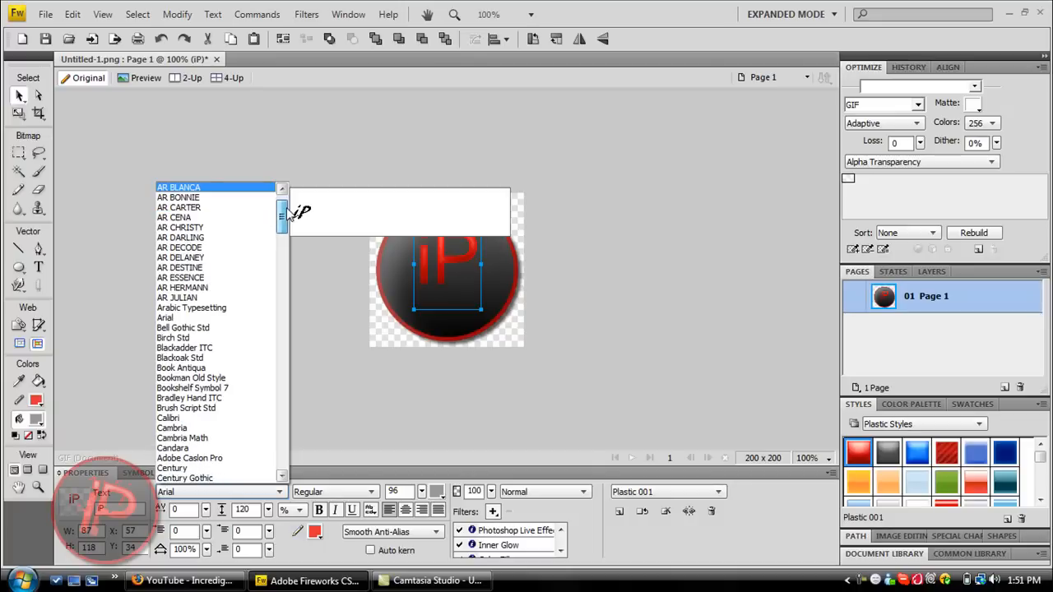
pyautogui.scroll(-3)
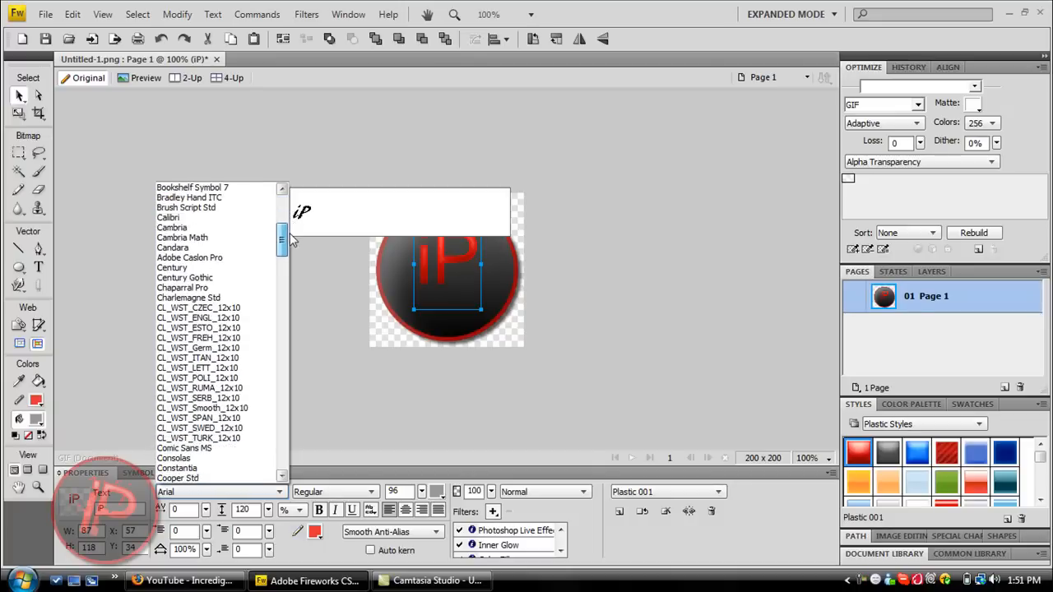
pyautogui.scroll(-3)
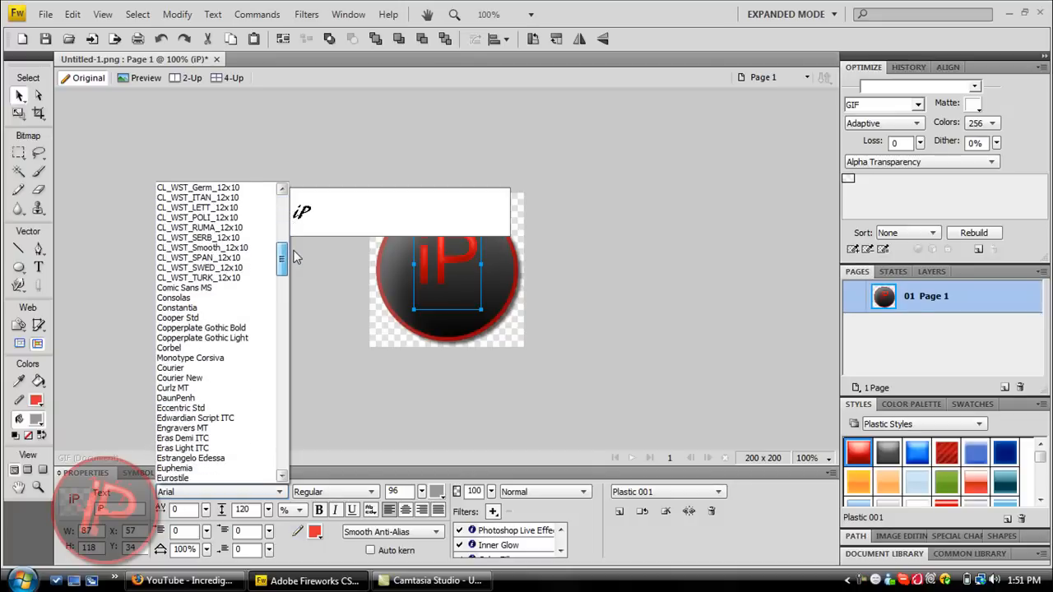
pyautogui.click(217, 372)
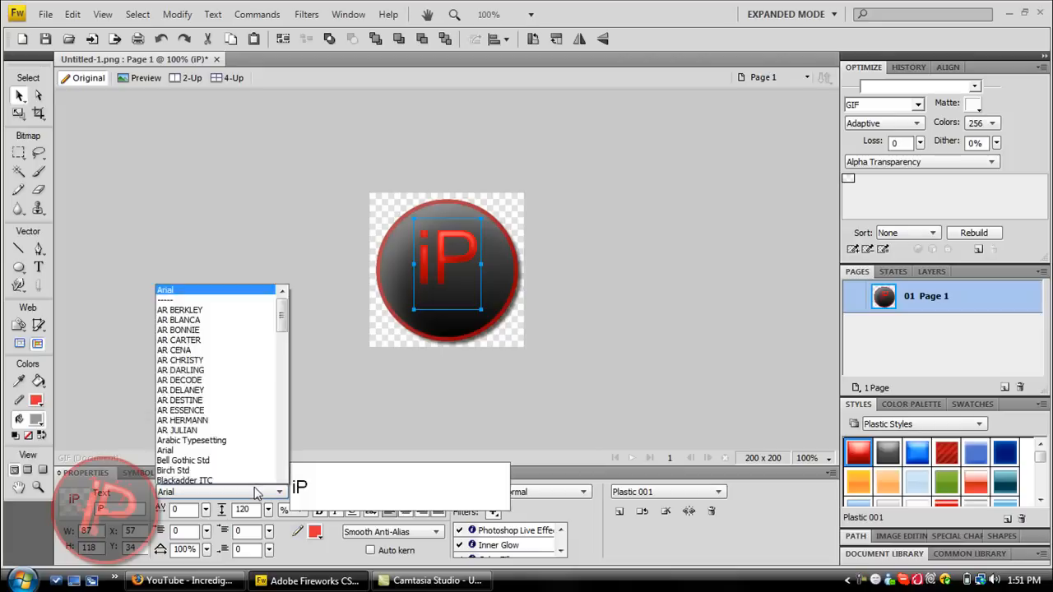
pyautogui.scroll(-3)
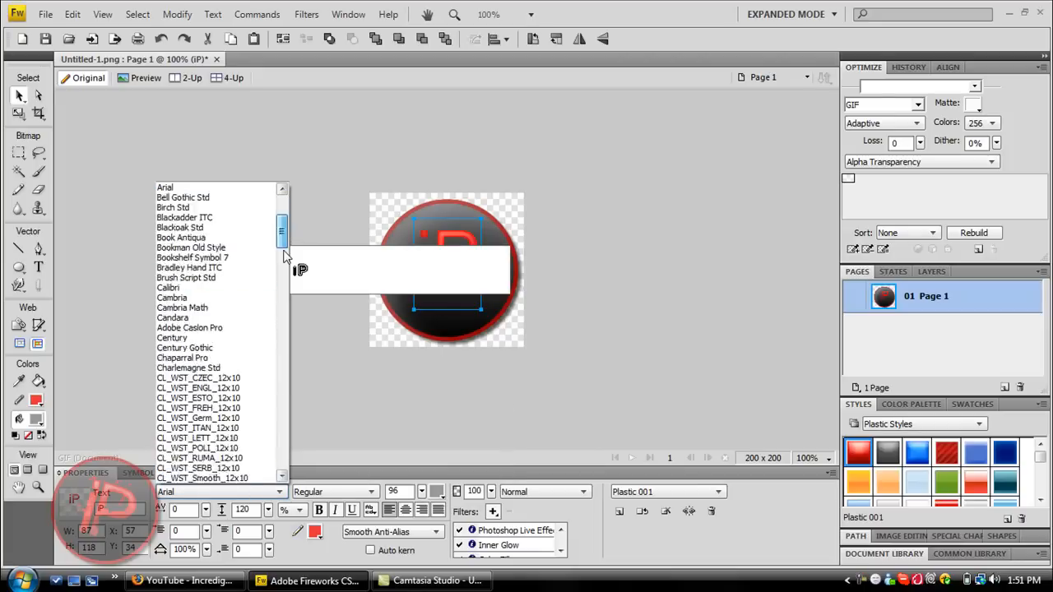
pyautogui.scroll(-3)
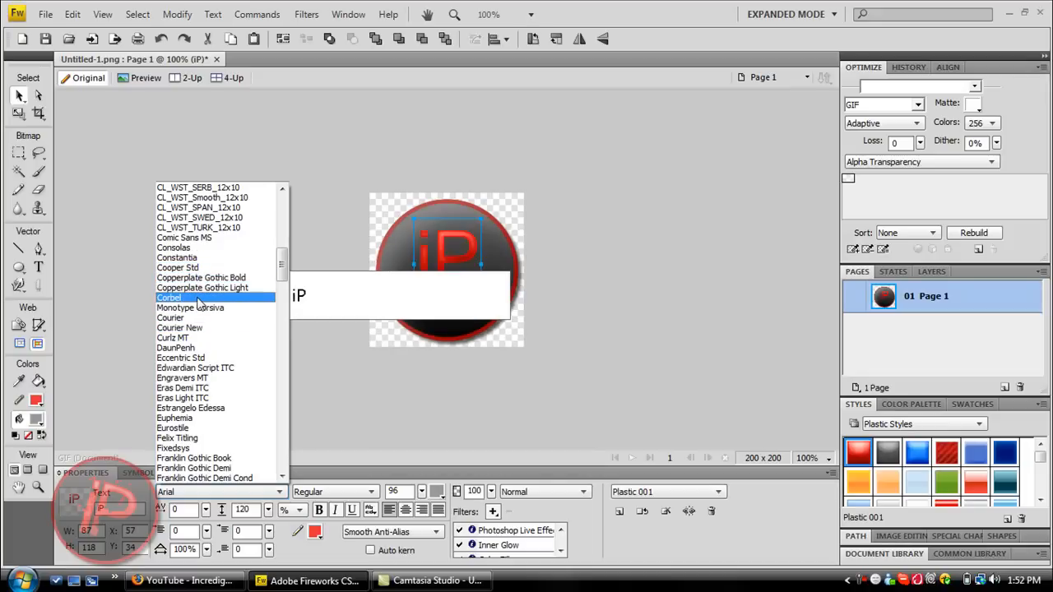
pyautogui.click(168, 296)
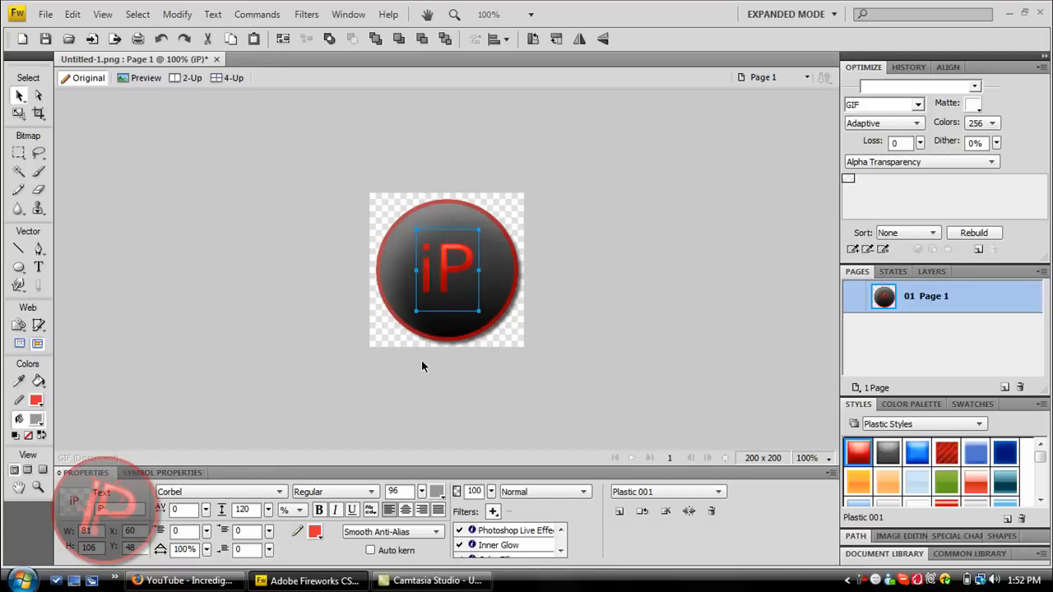
pyautogui.moveTo(420, 490)
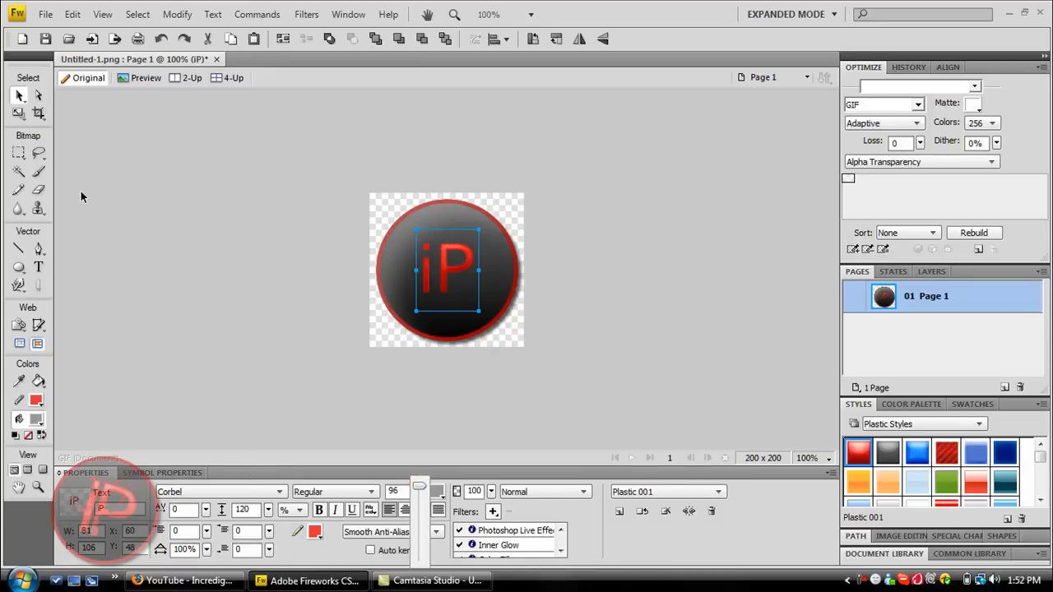
pyautogui.moveTo(20, 114)
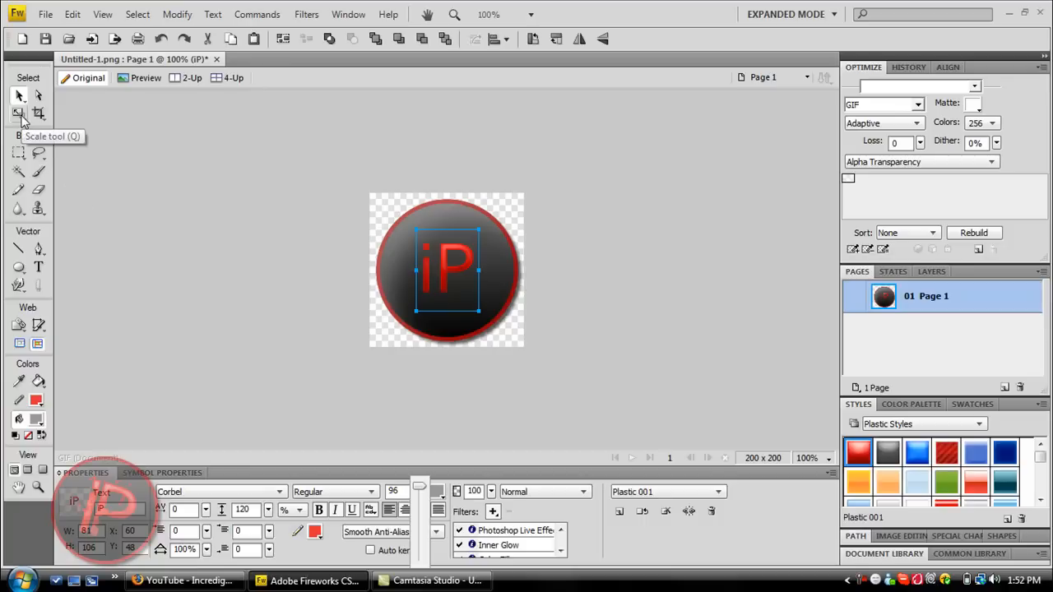
pyautogui.moveTo(171, 191)
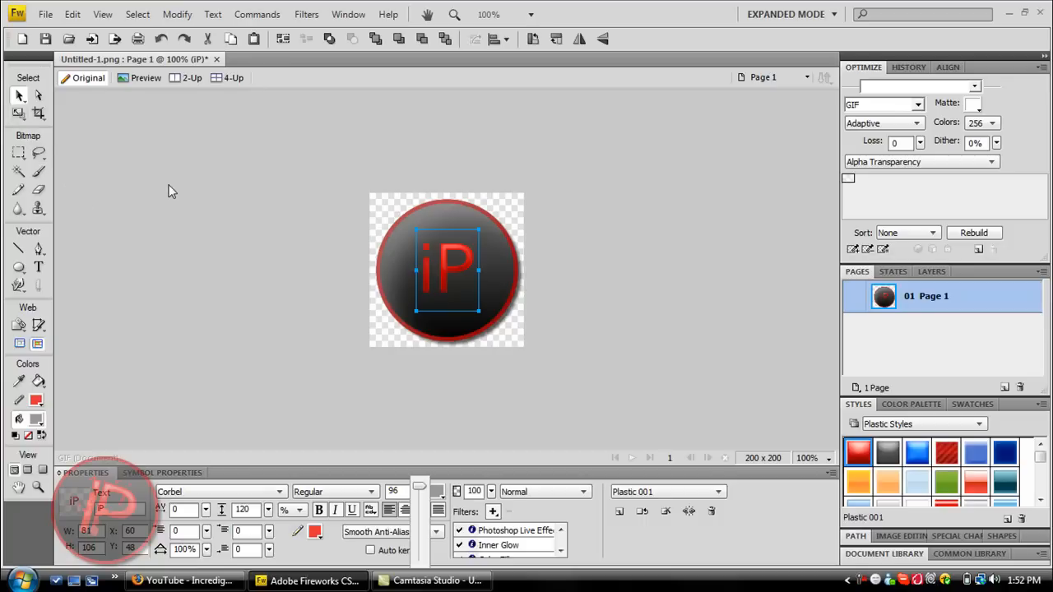
# - Select the iP text and cycle the transform tool through Scale, Skew and Distort modes
pyautogui.click(447, 270)
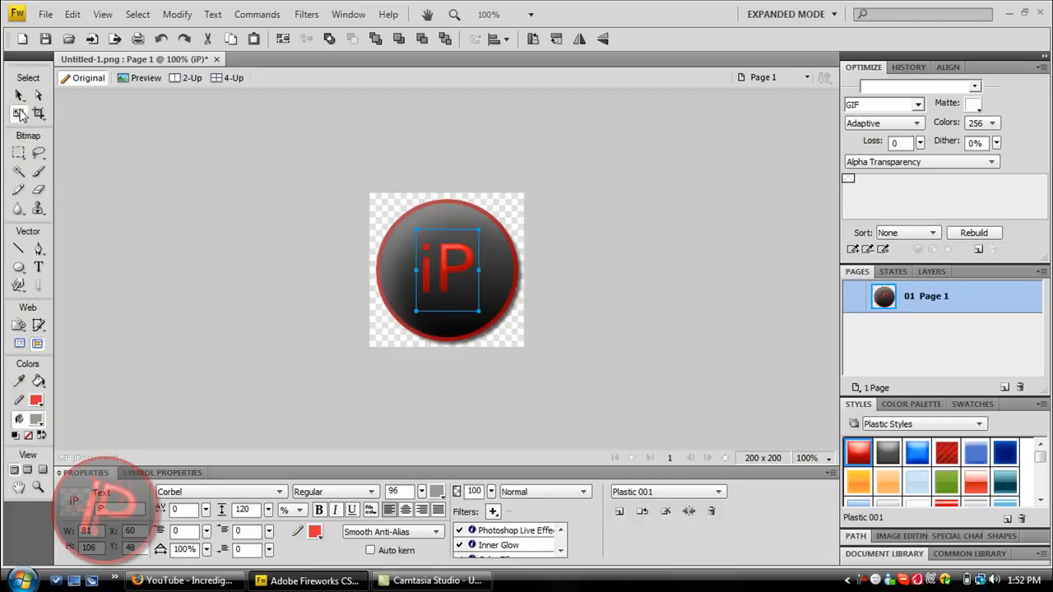
pyautogui.click(20, 115)
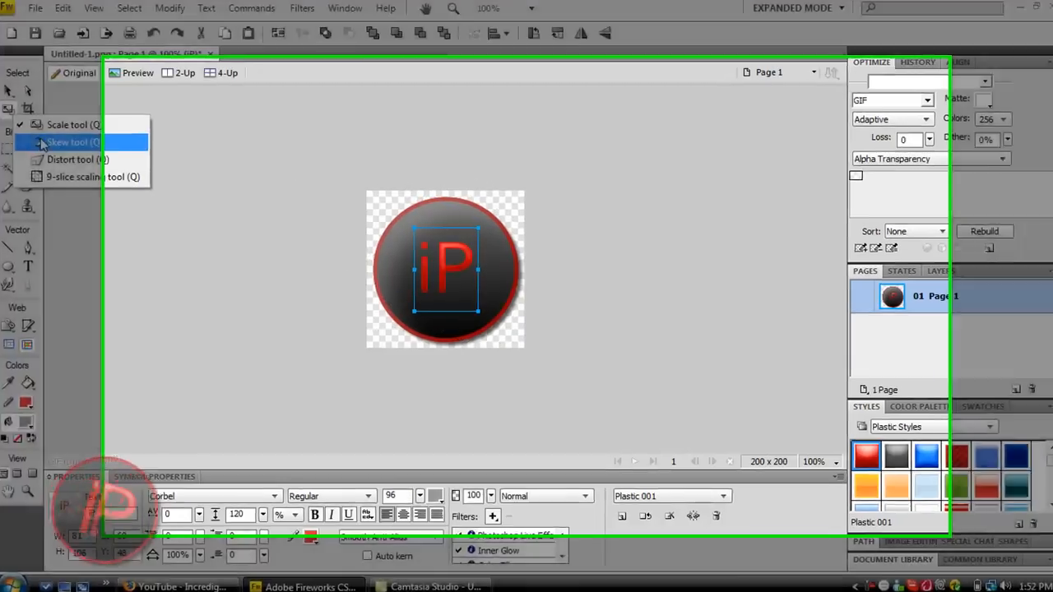
pyautogui.click(66, 142)
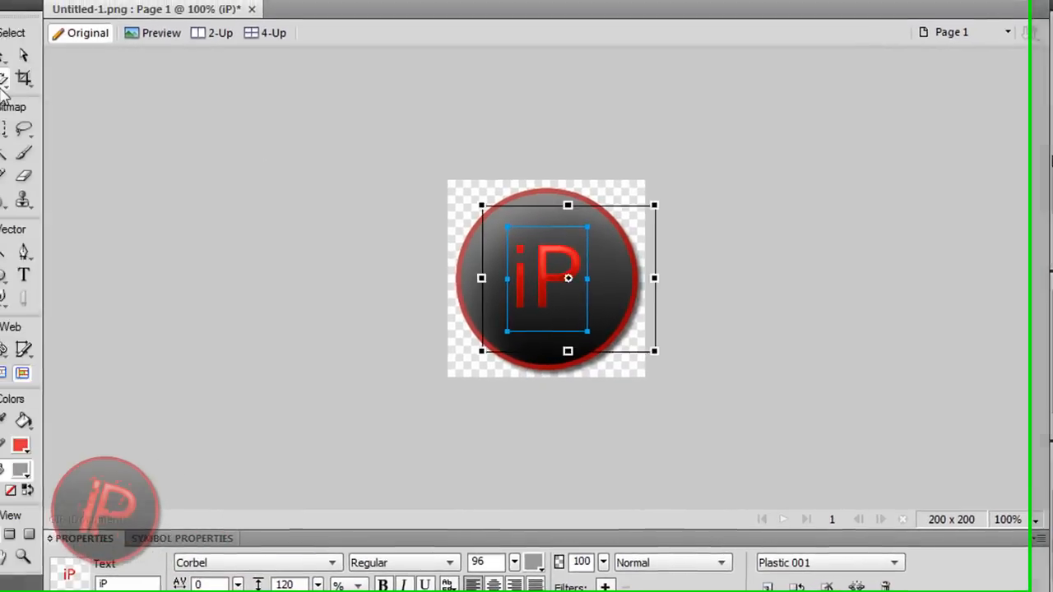
pyautogui.click(23, 79)
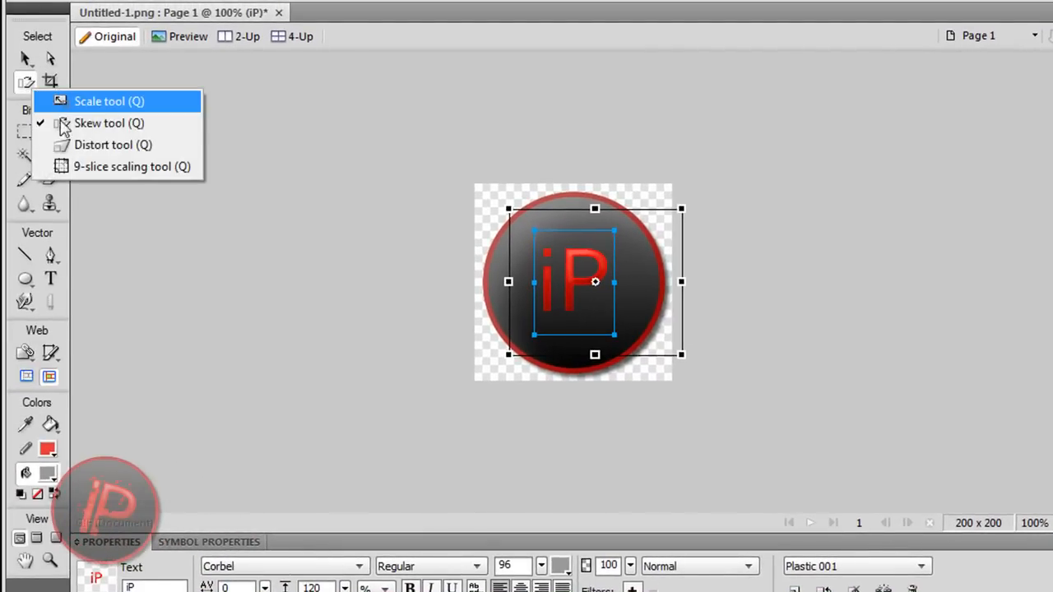
pyautogui.click(109, 100)
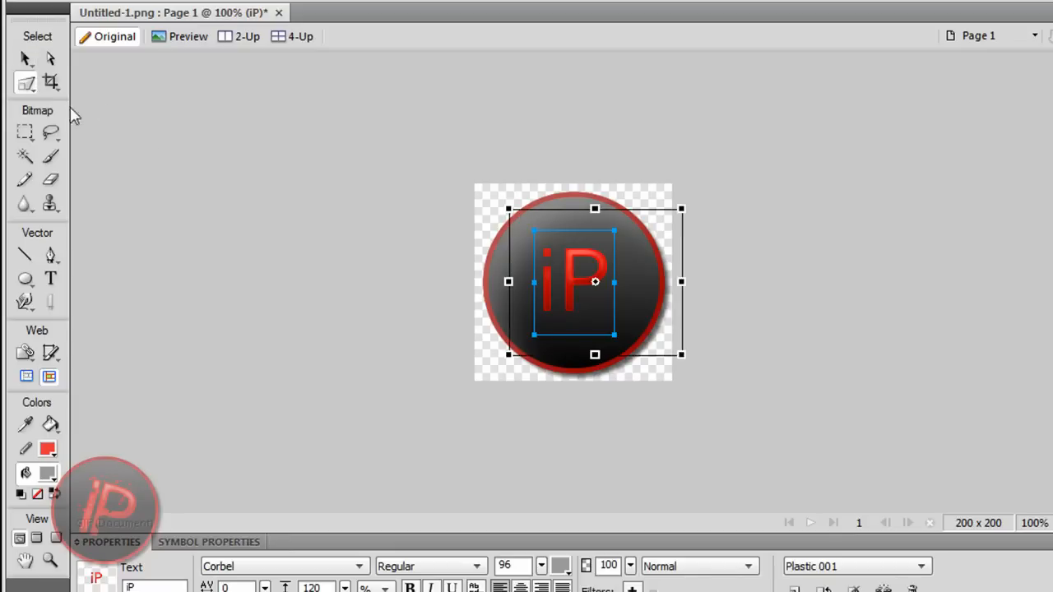
pyautogui.click(27, 83)
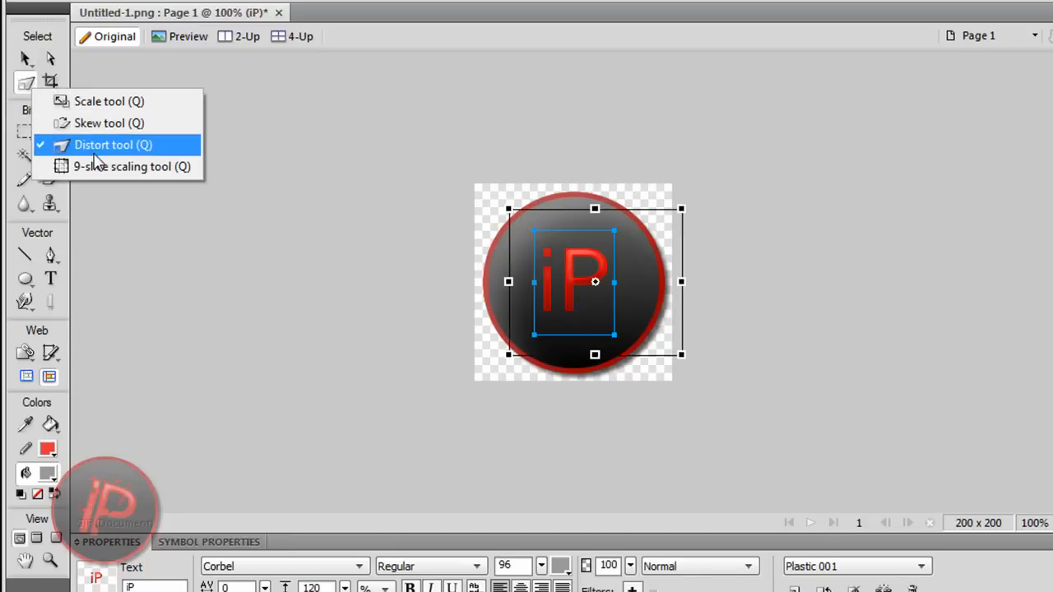
pyautogui.click(112, 144)
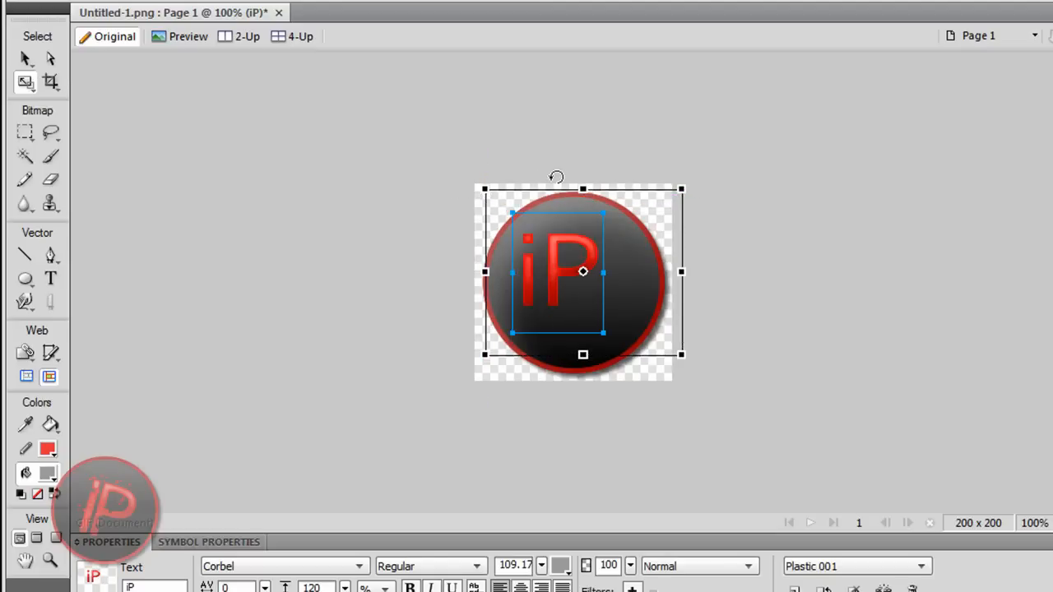
# - Rotate the iP text slightly clockwise, commit, and move it to the circle's center
pyautogui.moveTo(682, 190); pyautogui.dragTo(695, 207)
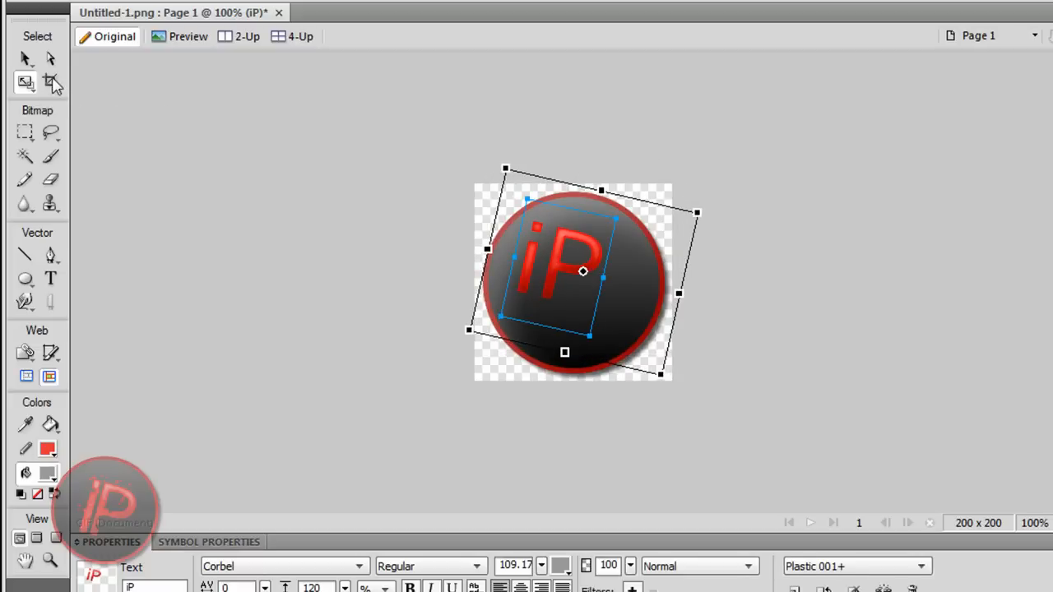
pyautogui.click(25, 58)
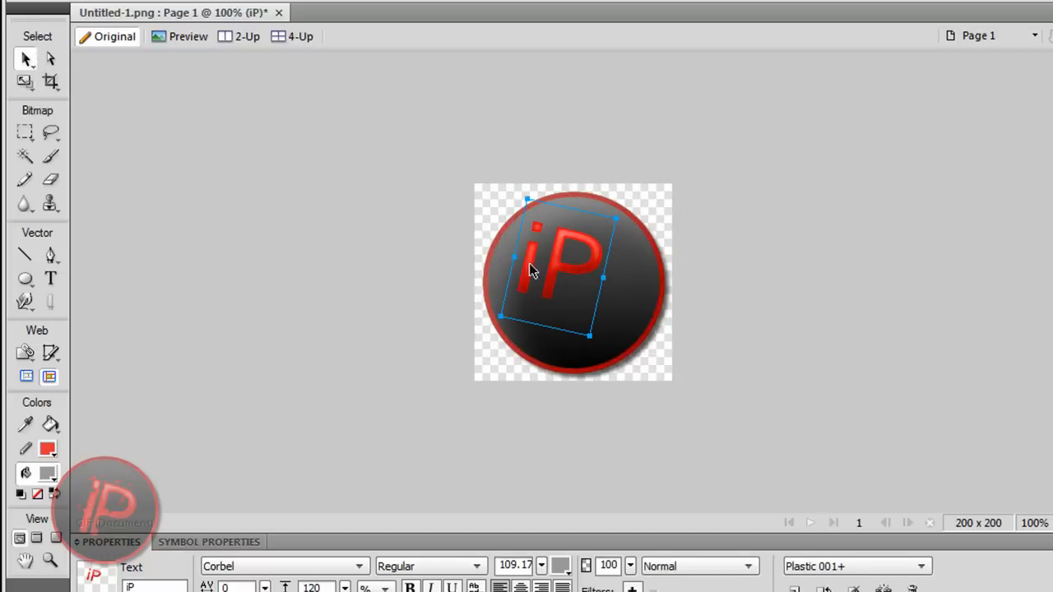
pyautogui.moveTo(529, 271); pyautogui.dragTo(576, 293)
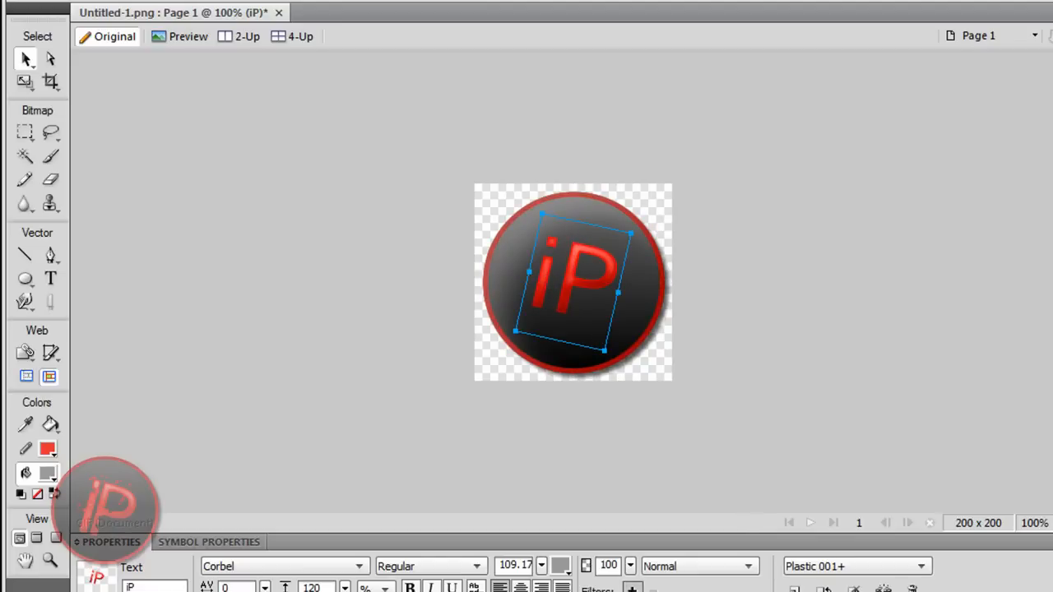
# - Add a Glow filter with a pale colour around the iP text
pyautogui.click(632, 587)
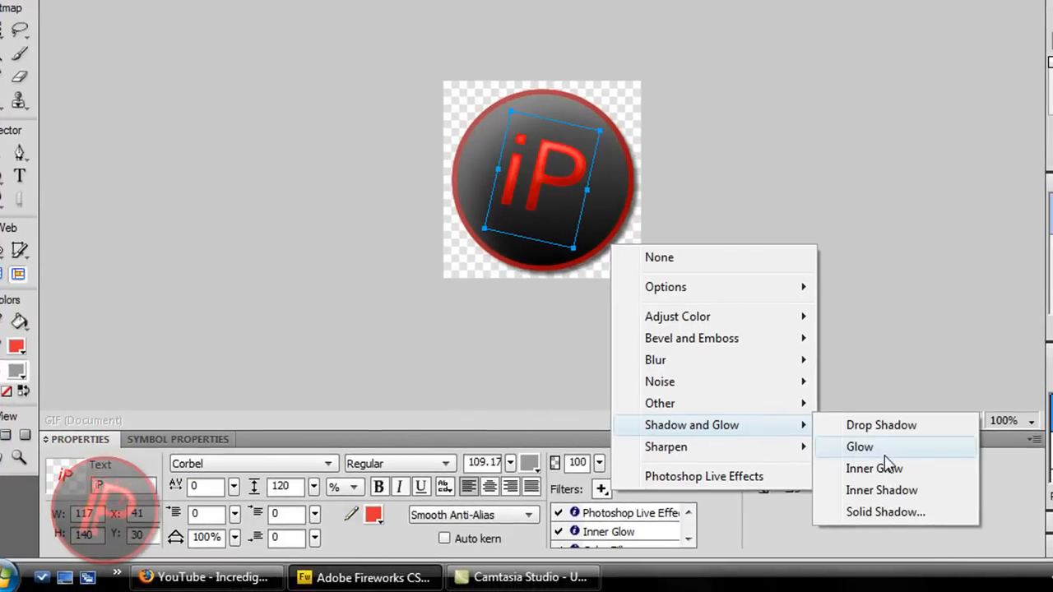
pyautogui.click(859, 448)
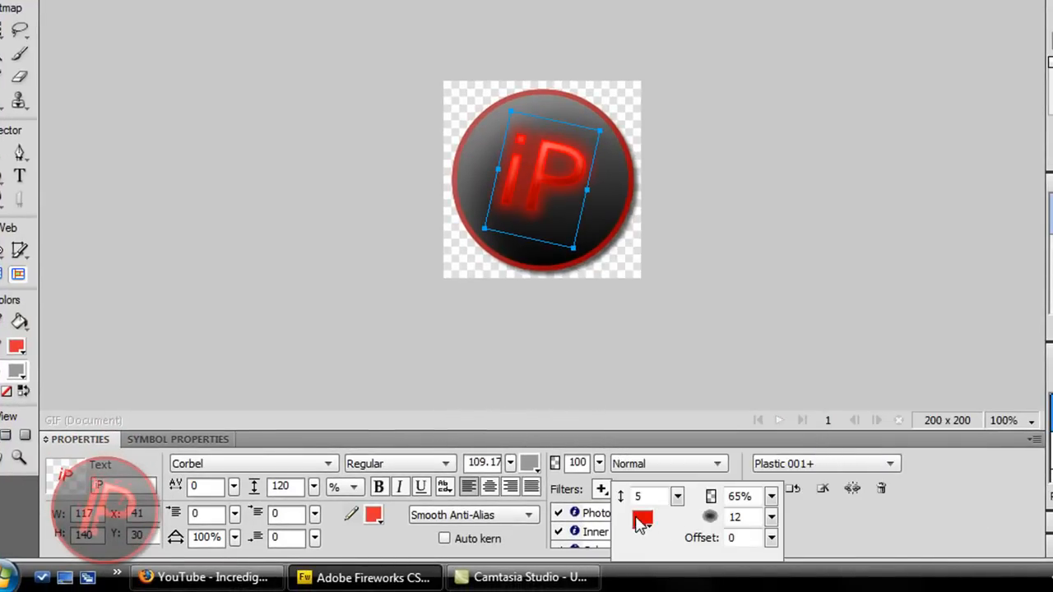
pyautogui.click(642, 523)
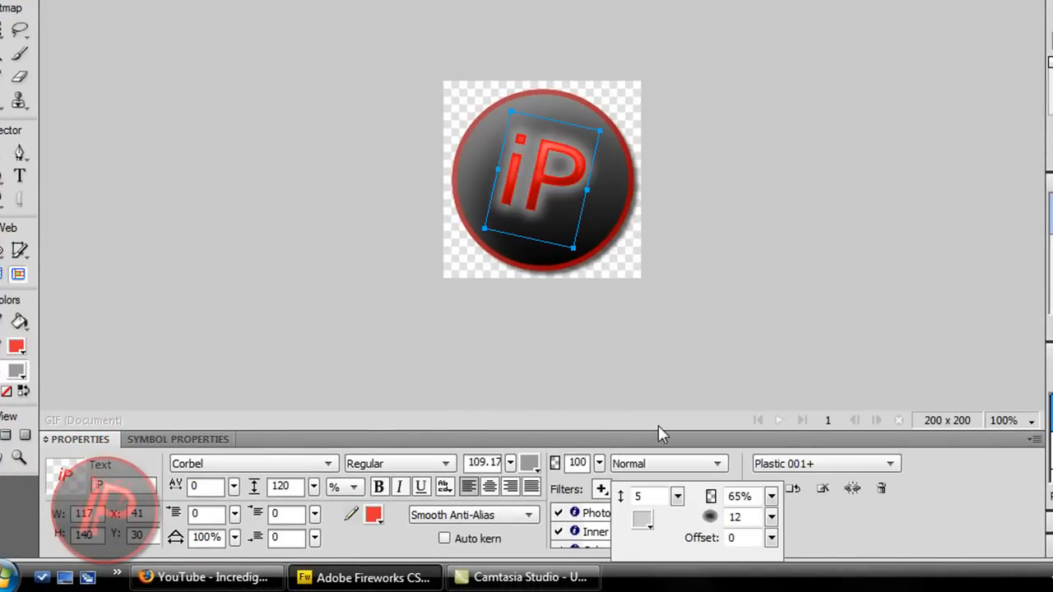
pyautogui.click(642, 520)
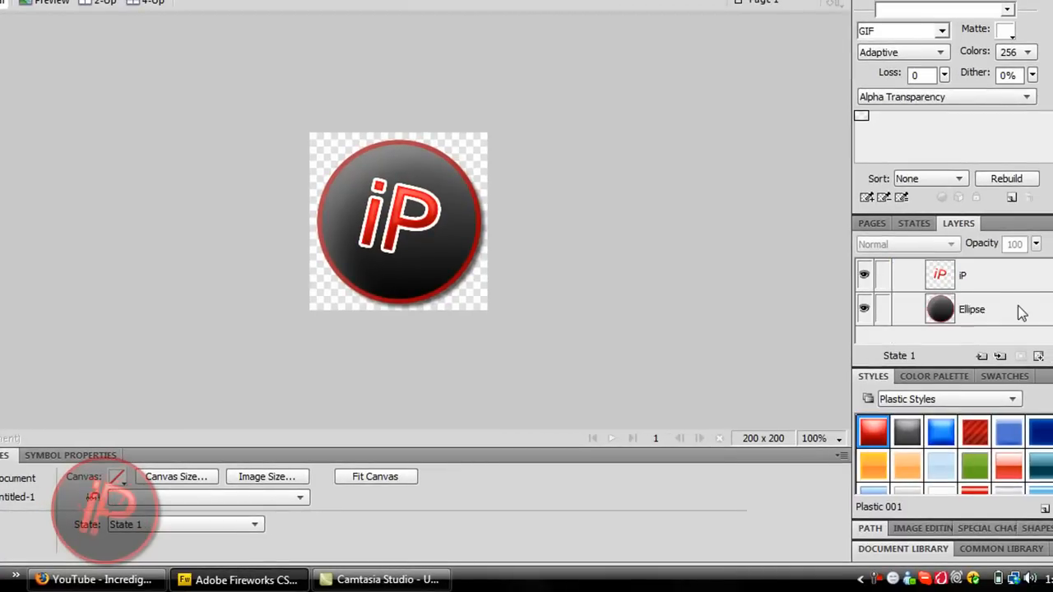
# - Select the Ellipse object in the Layers panel to lower its opacity to 80
pyautogui.click(974, 310)
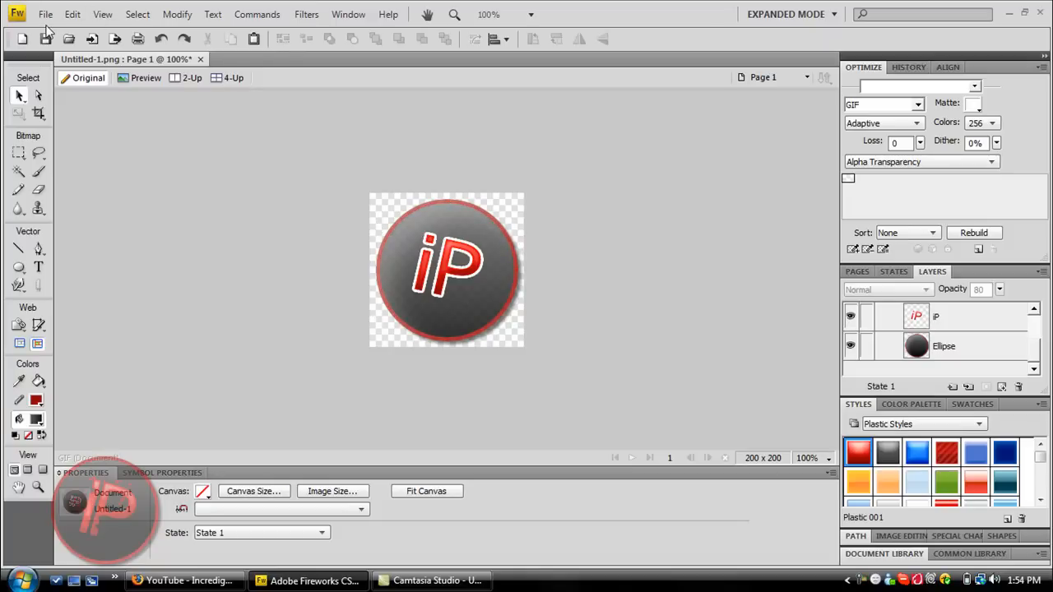
pyautogui.moveTo(128, 125)
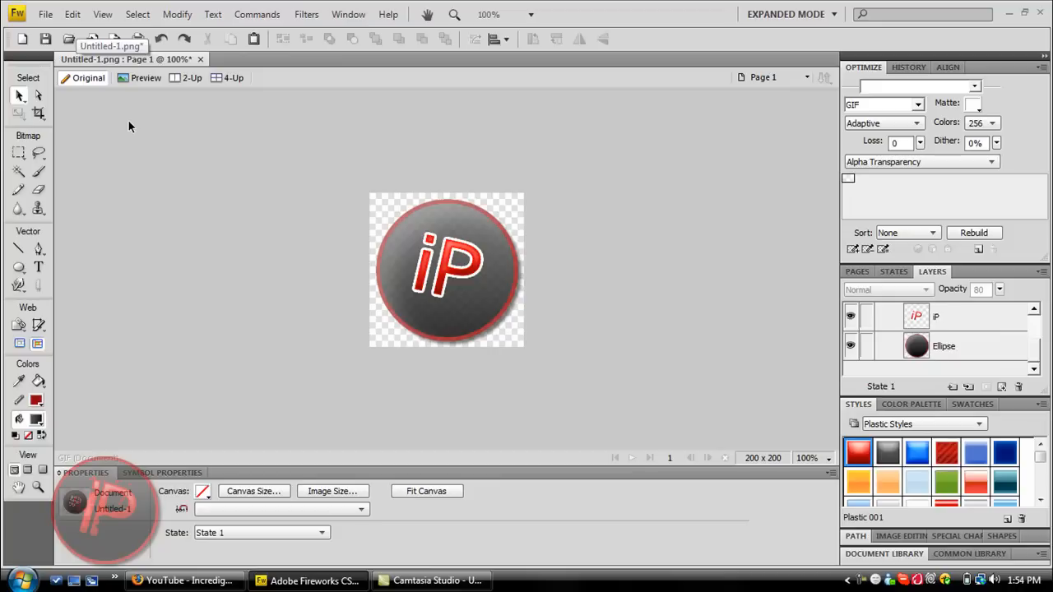
pyautogui.moveTo(161, 125)
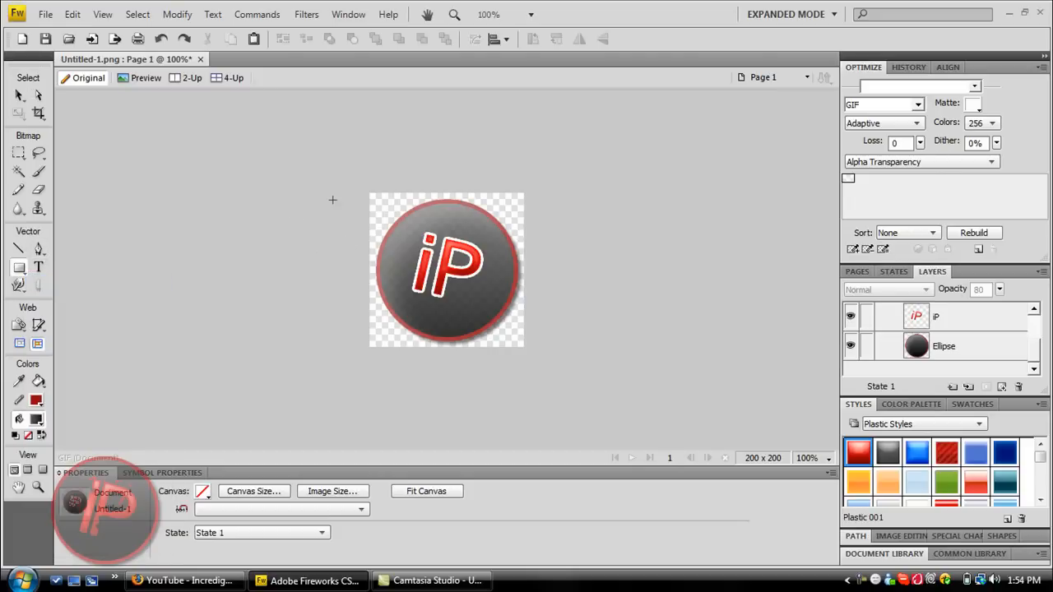
# - Draw a rectangle covering the whole canvas and move it beneath the ellipse layer
pyautogui.click(18, 267)
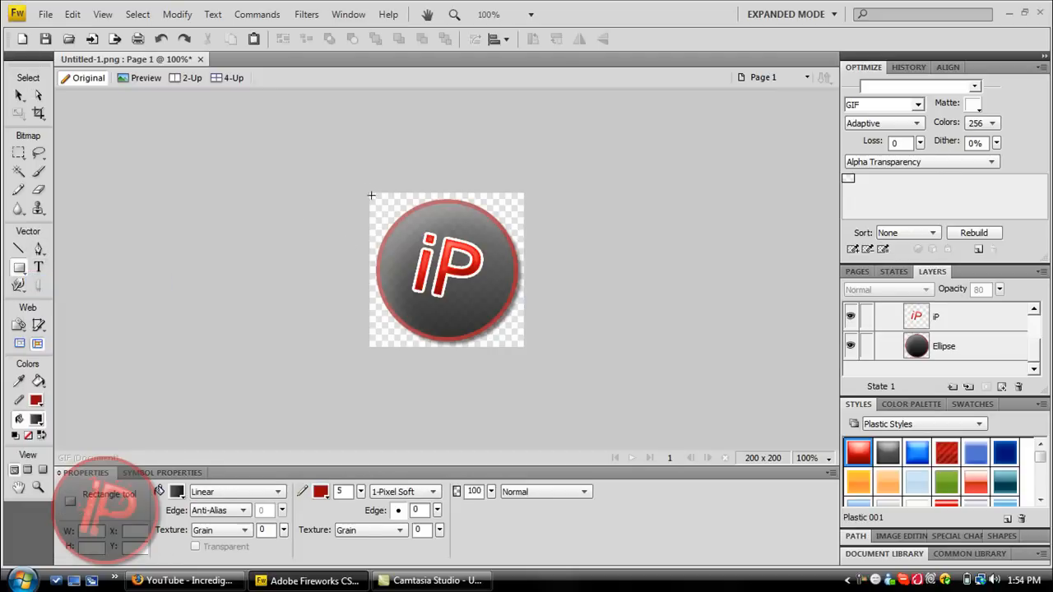
pyautogui.moveTo(371, 195); pyautogui.dragTo(524, 352)
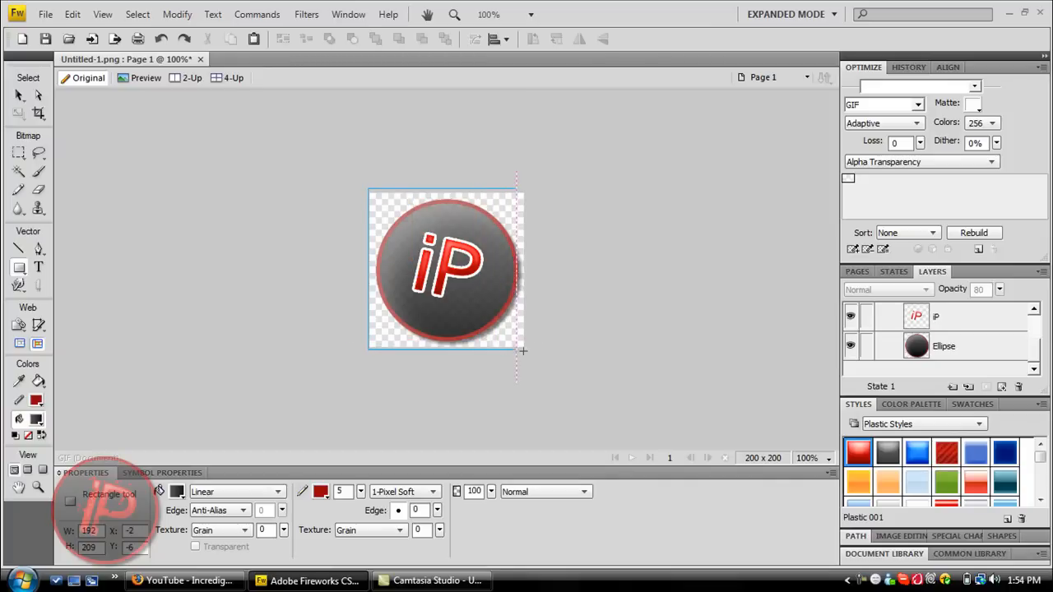
pyautogui.moveTo(517, 352); pyautogui.dragTo(530, 354)
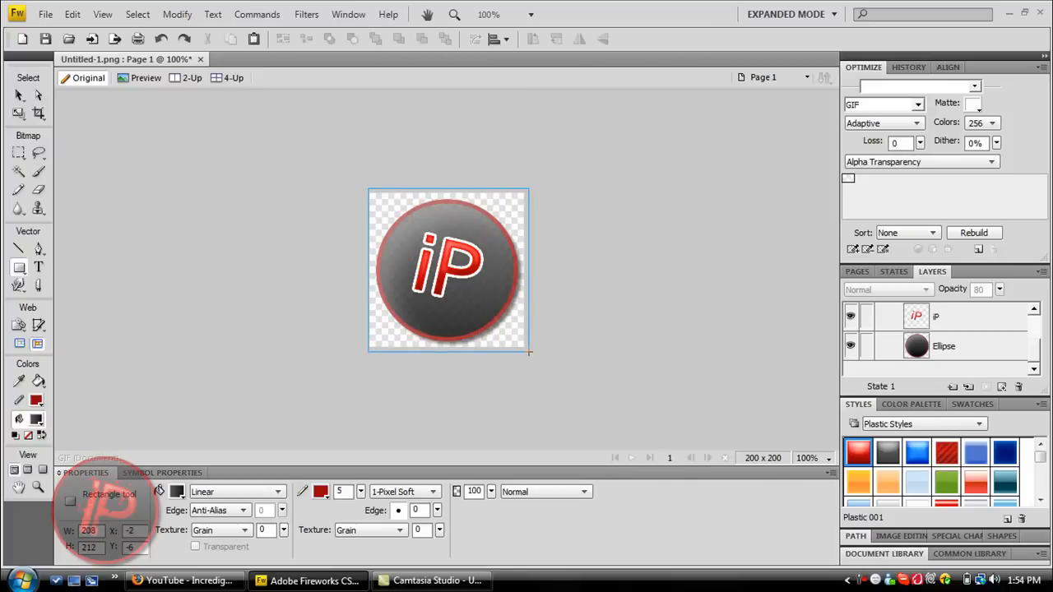
pyautogui.moveTo(368, 191); pyautogui.dragTo(530, 352)
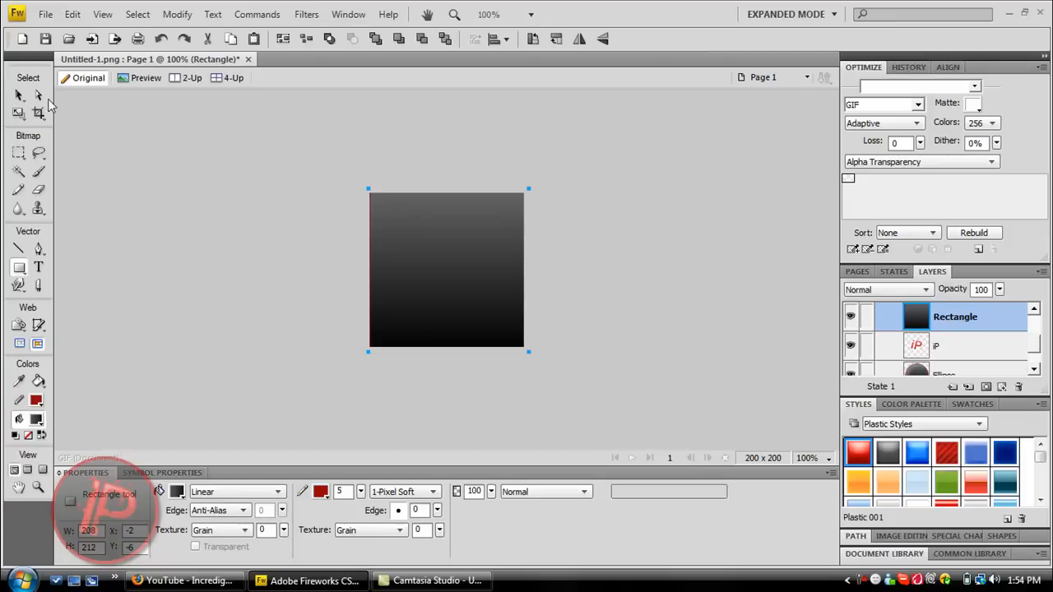
pyautogui.click(20, 94)
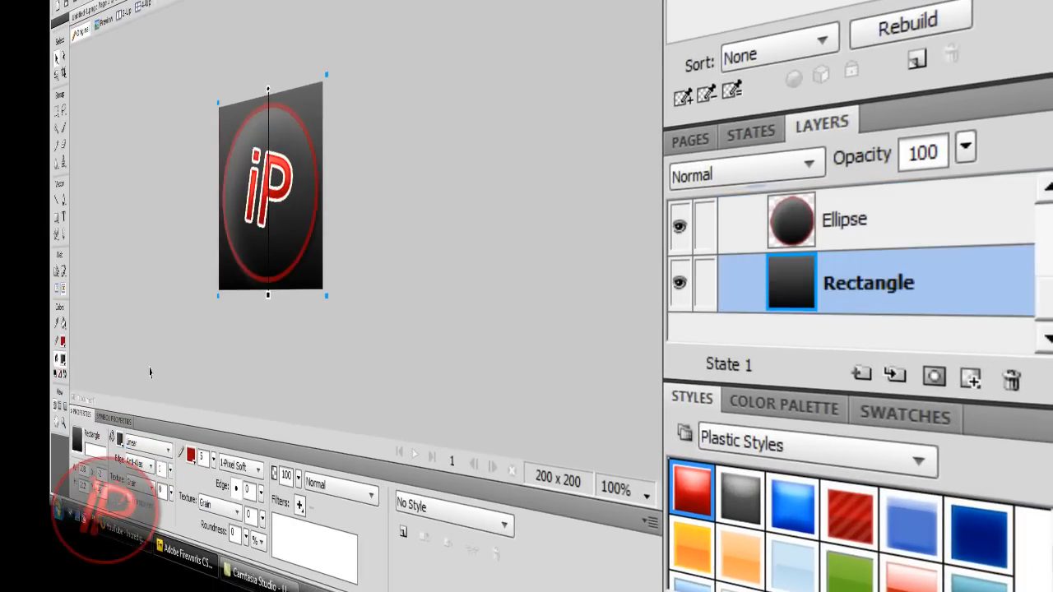
# - Fill the rectangle with a red-and-black Waves gradient, then close Fireworks
pyautogui.click(167, 441)
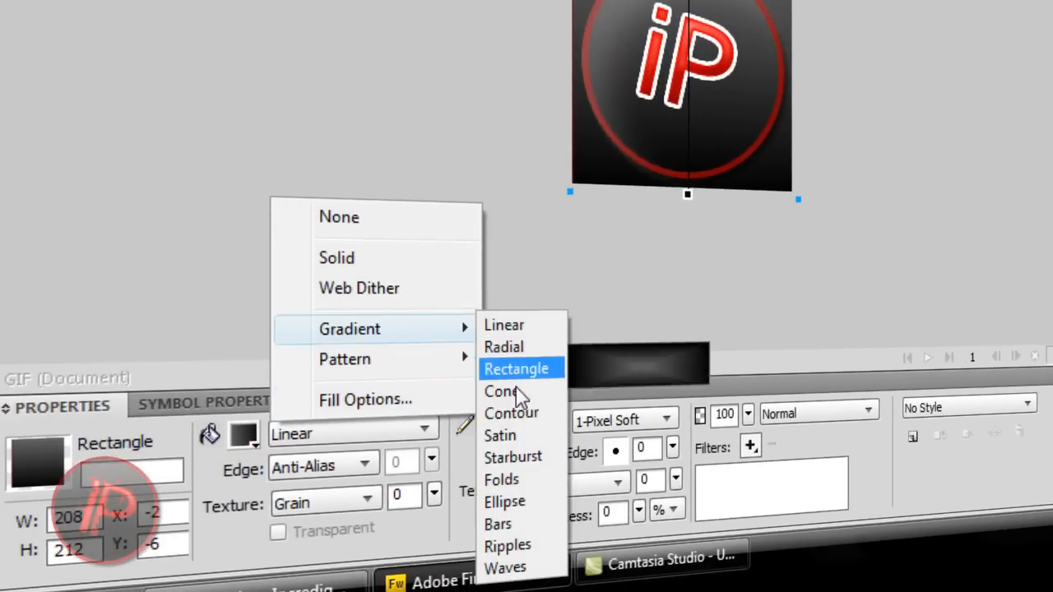
pyautogui.moveTo(539, 568)
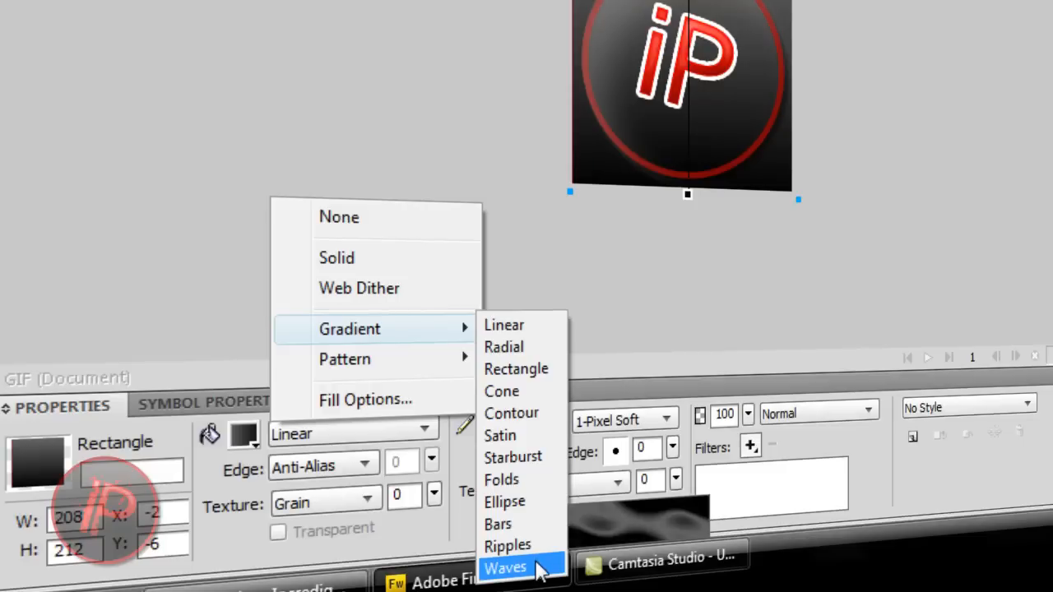
pyautogui.click(505, 566)
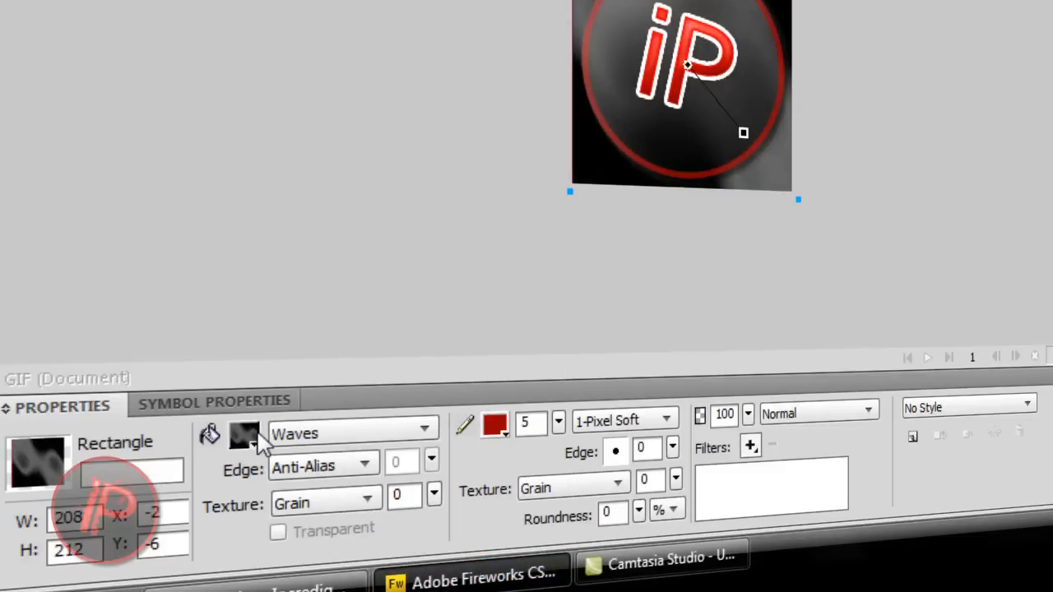
pyautogui.click(244, 435)
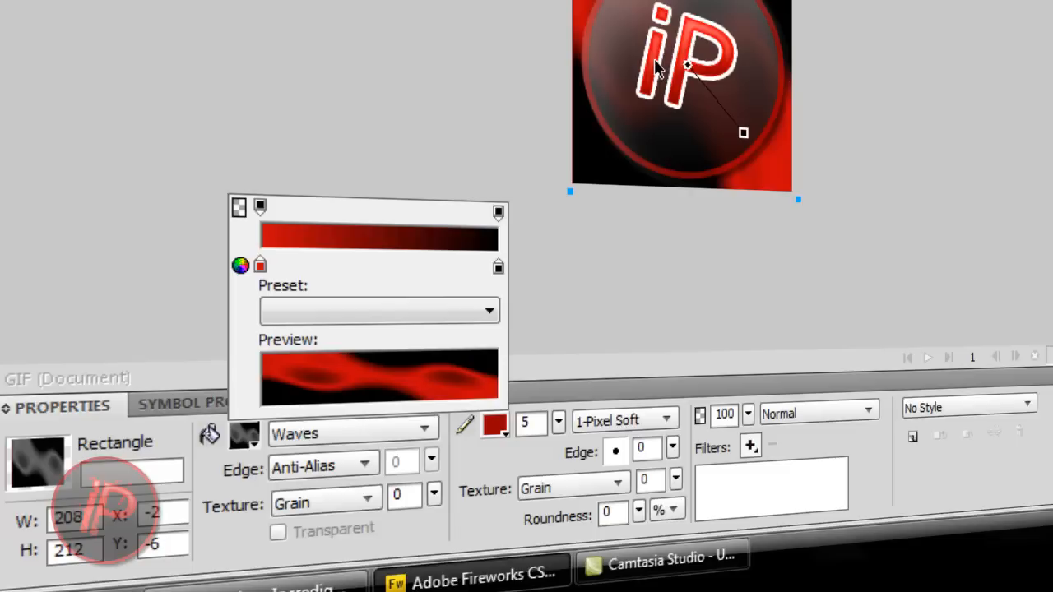
pyautogui.moveTo(426, 273)
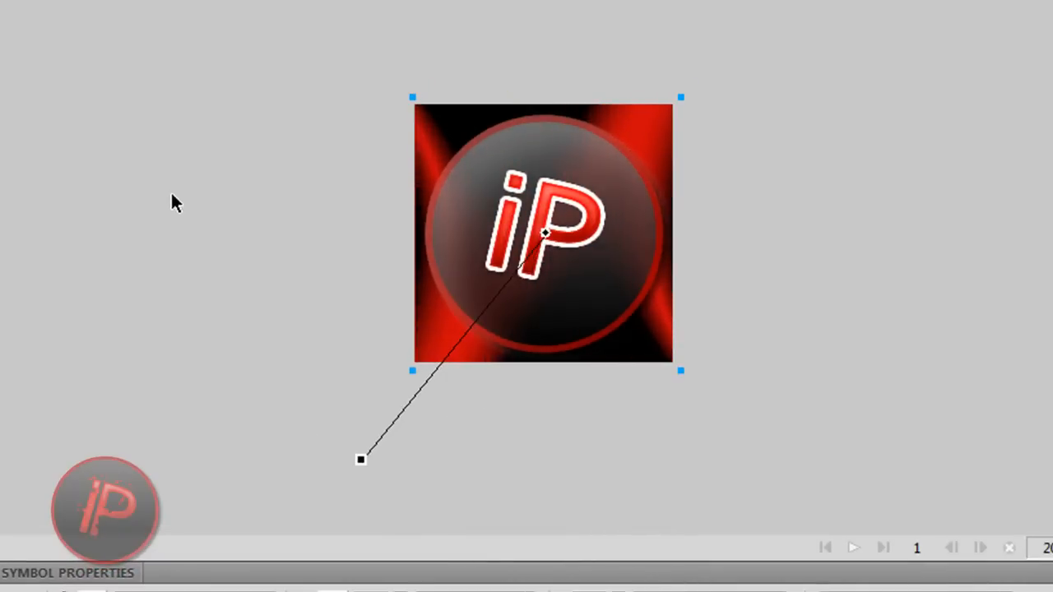
pyautogui.click(174, 204)
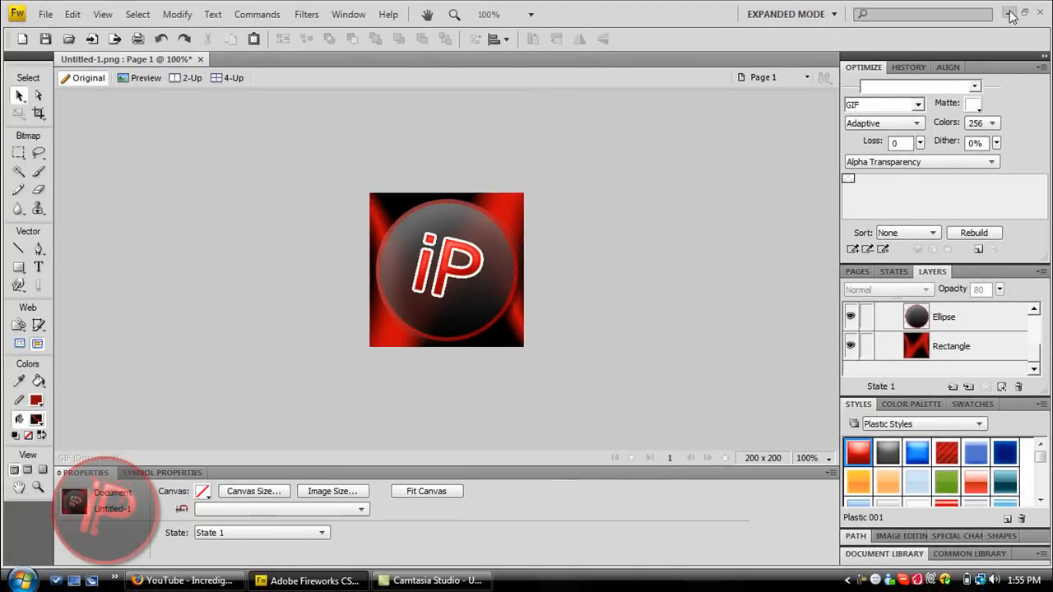
pyautogui.click(1014, 13)
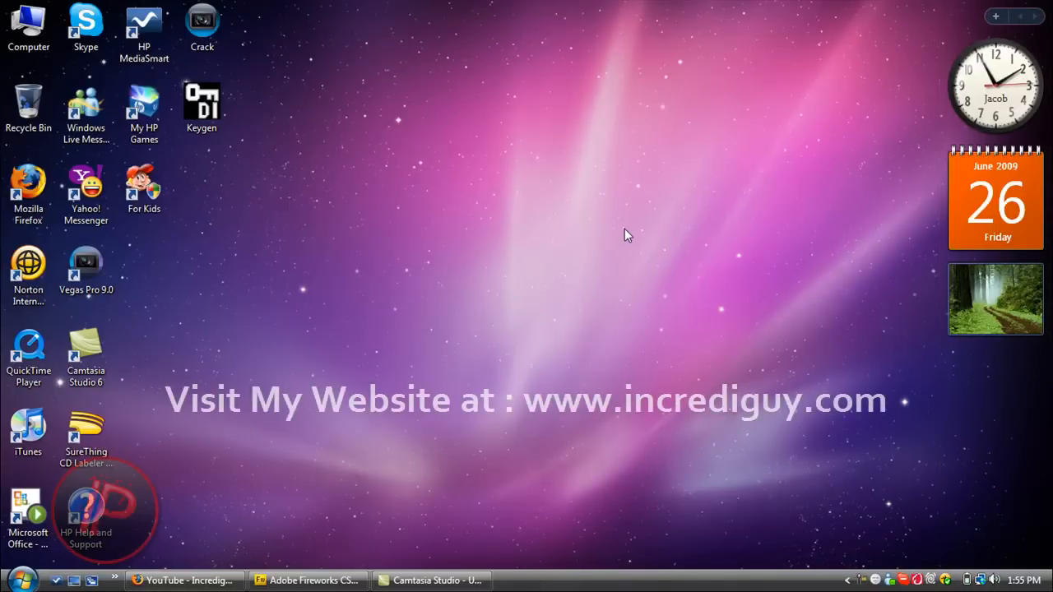
pyautogui.moveTo(601, 191)
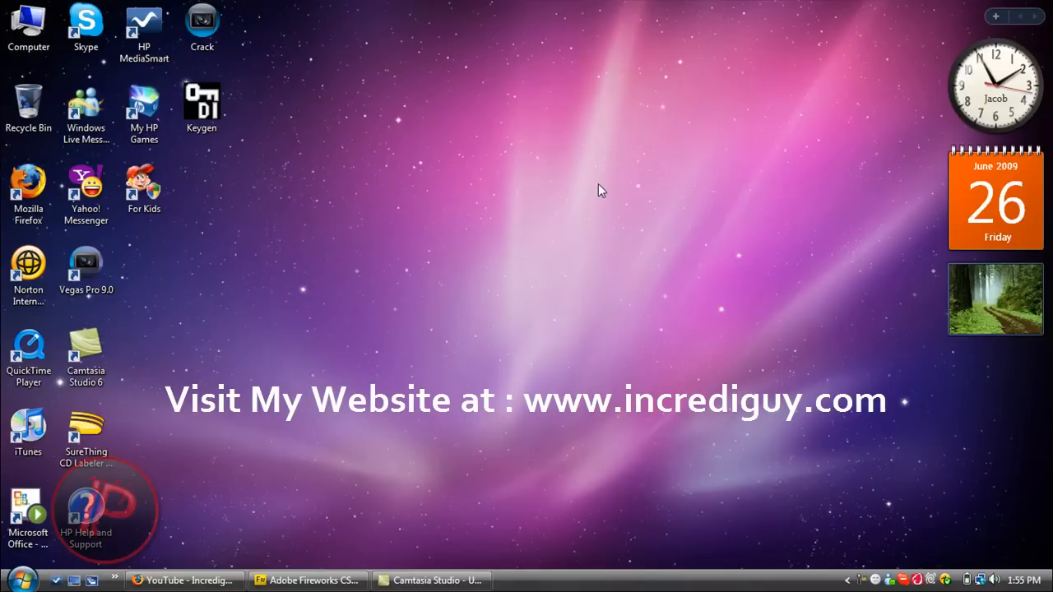
pyautogui.moveTo(518, 247)
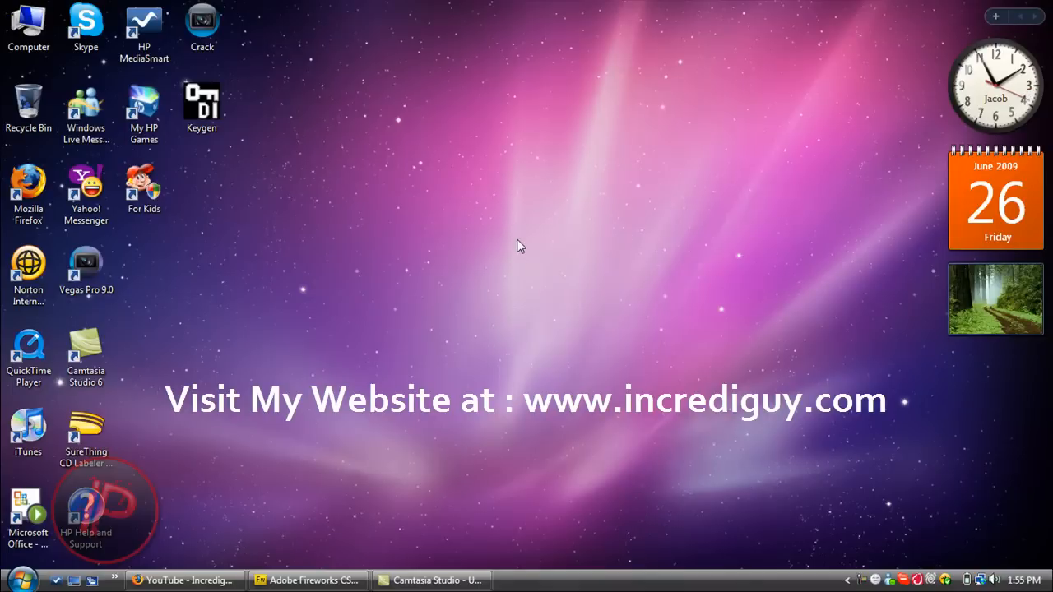